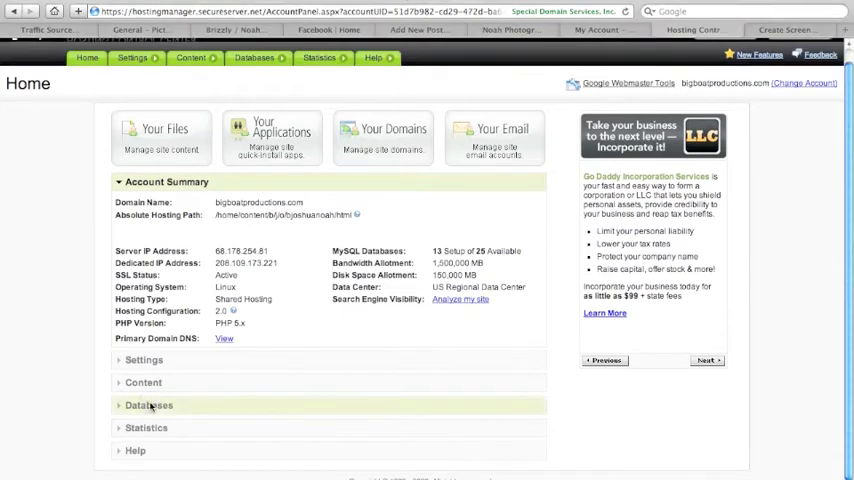
Create a MySQL database described 'Wordpress' with user wpnoahphotoblog, review its details, then visit wordpress.org.
{"action": "left_click", "coordinate": [145, 403]}
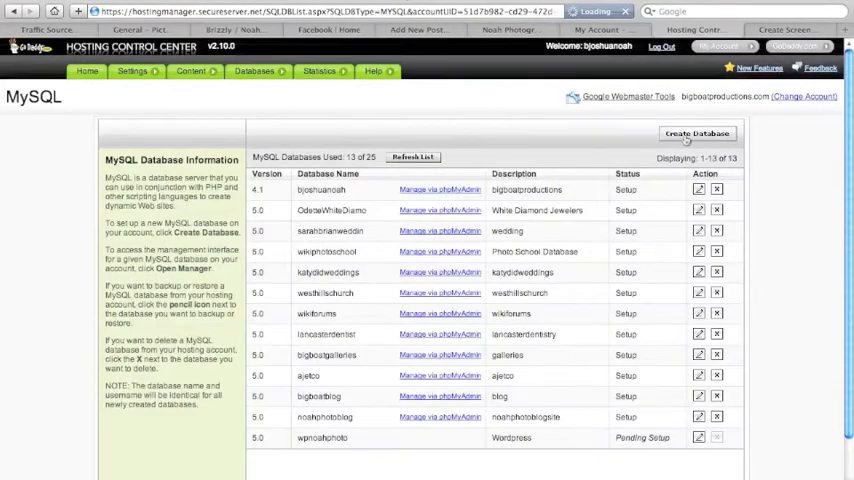
{"action": "left_click", "coordinate": [698, 132]}
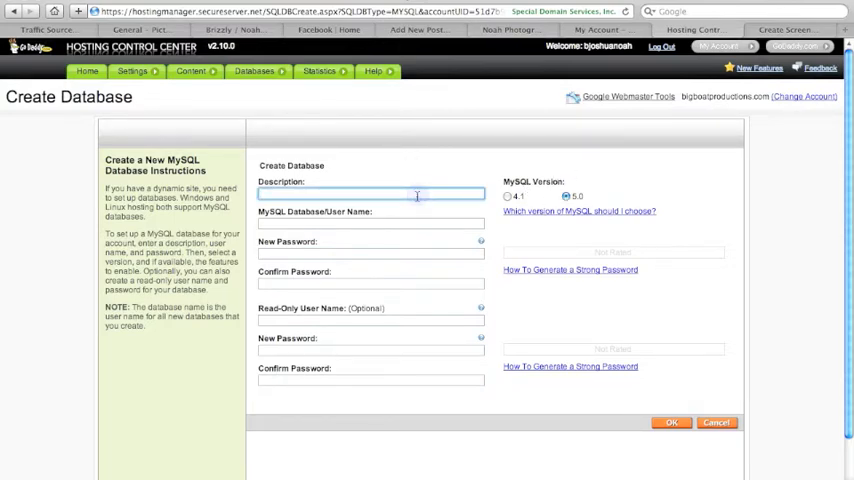
{"action": "type", "text": "Wordpress"}
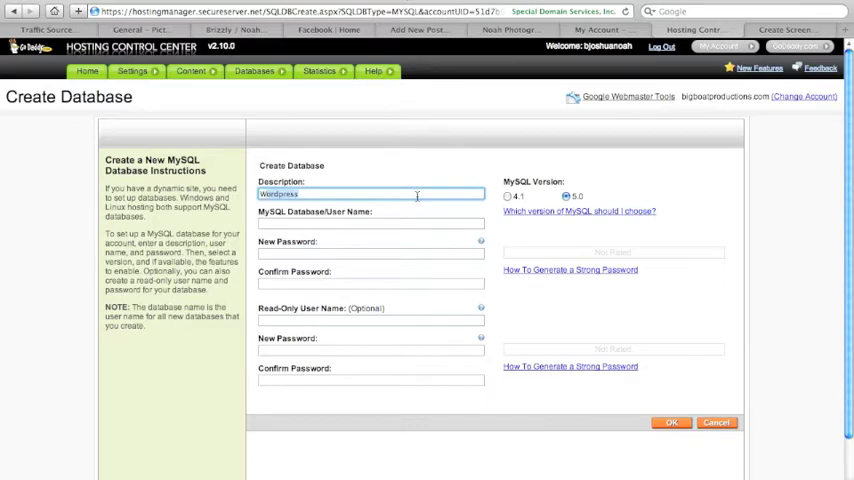
{"action": "left_click", "coordinate": [371, 223]}
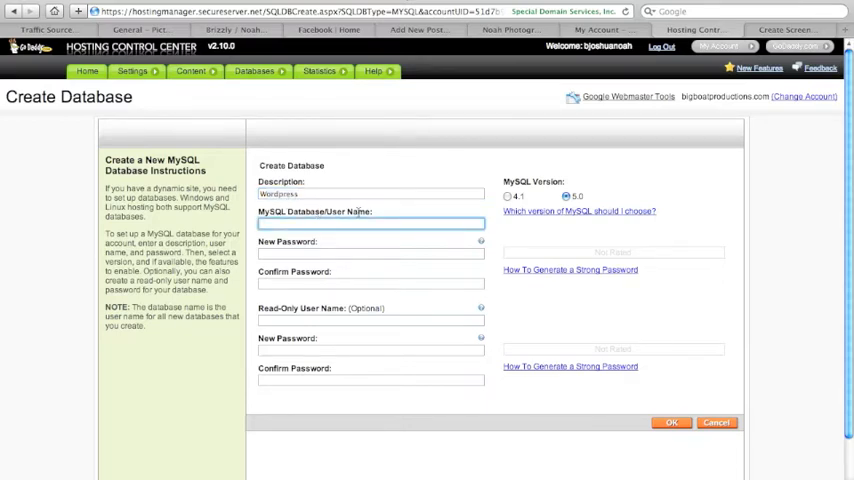
{"action": "type", "text": "wpnoahphotoblog"}
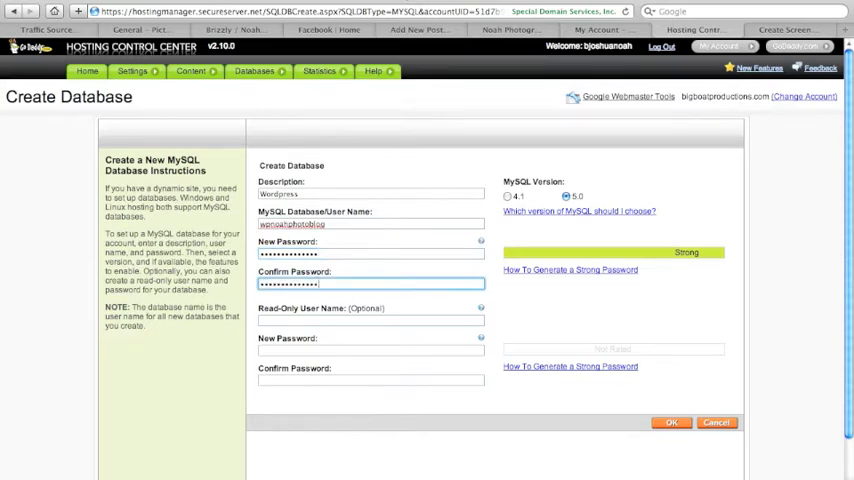
{"action": "left_click", "coordinate": [671, 422]}
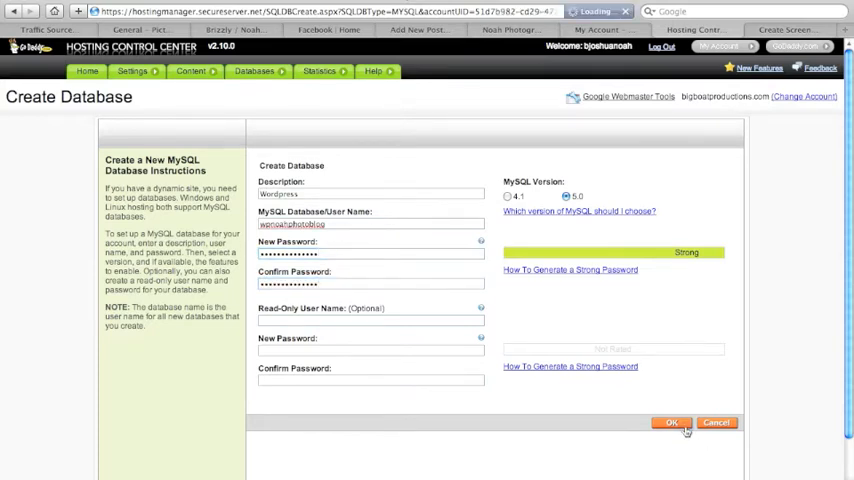
{"action": "left_click", "coordinate": [671, 422]}
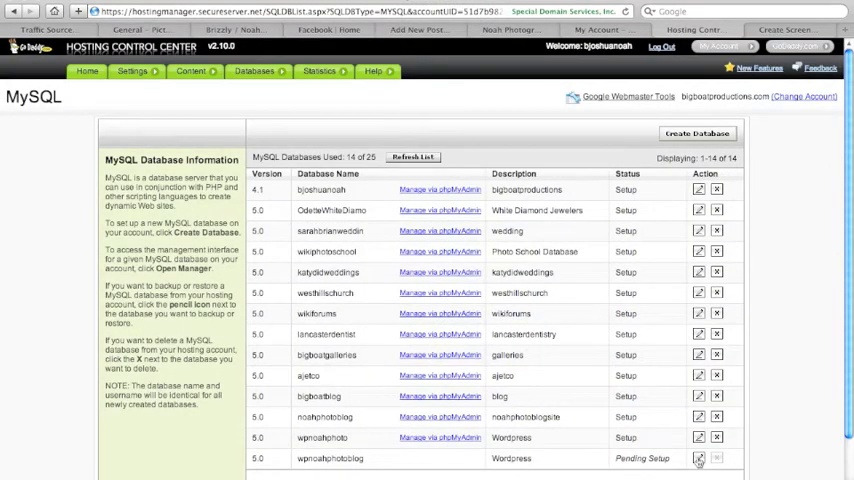
{"action": "left_click", "coordinate": [693, 462]}
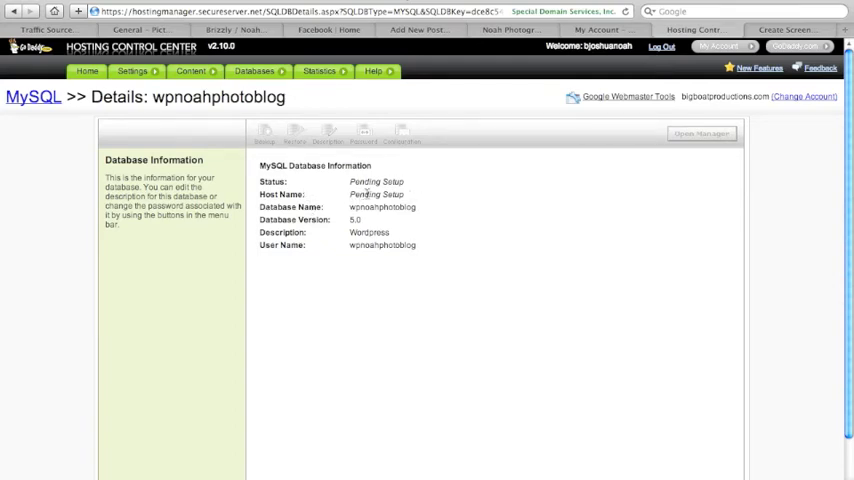
{"action": "left_click", "coordinate": [790, 30]}
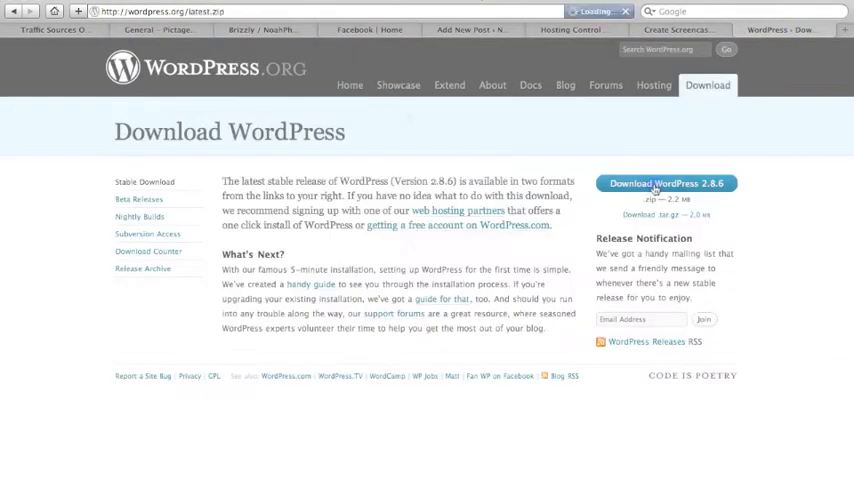
Download WordPress 2.8.6 and view the unzipped wordpress folder in Finder.
{"action": "left_click", "coordinate": [658, 183]}
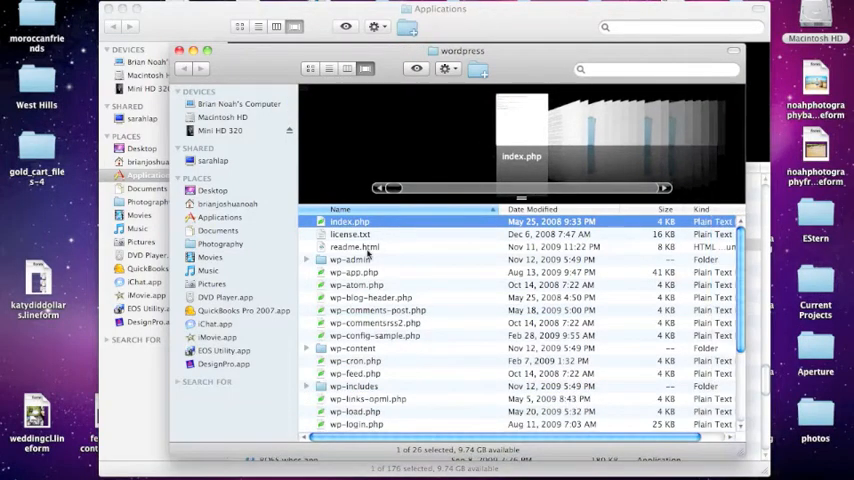
{"action": "mouse_move", "coordinate": [366, 232]}
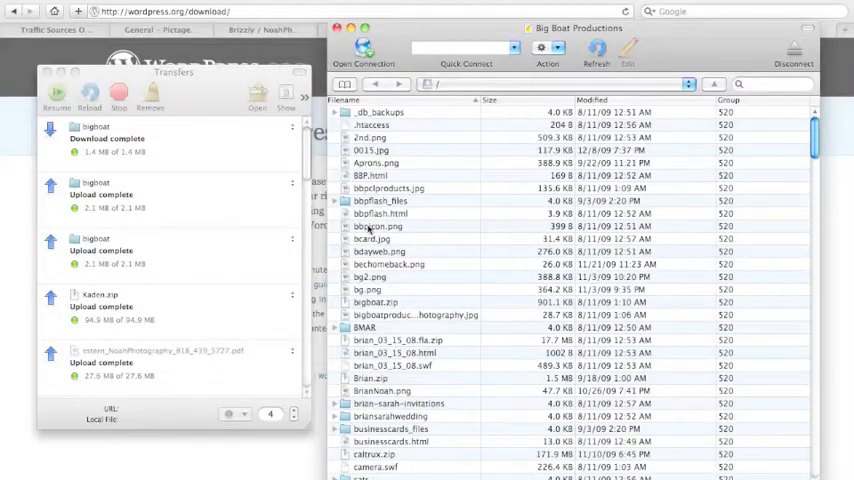
{"action": "mouse_move", "coordinate": [452, 199]}
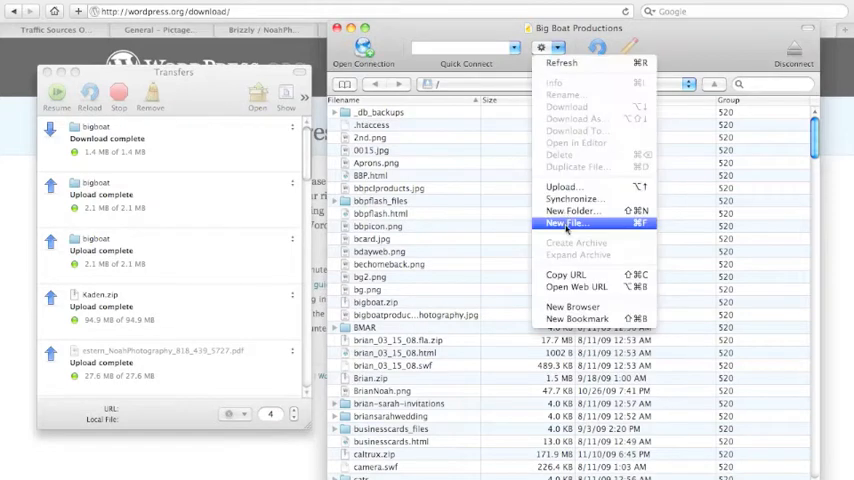
Create a folder named blogsite on the Big Boat Productions server and open it.
{"action": "left_click", "coordinate": [570, 224]}
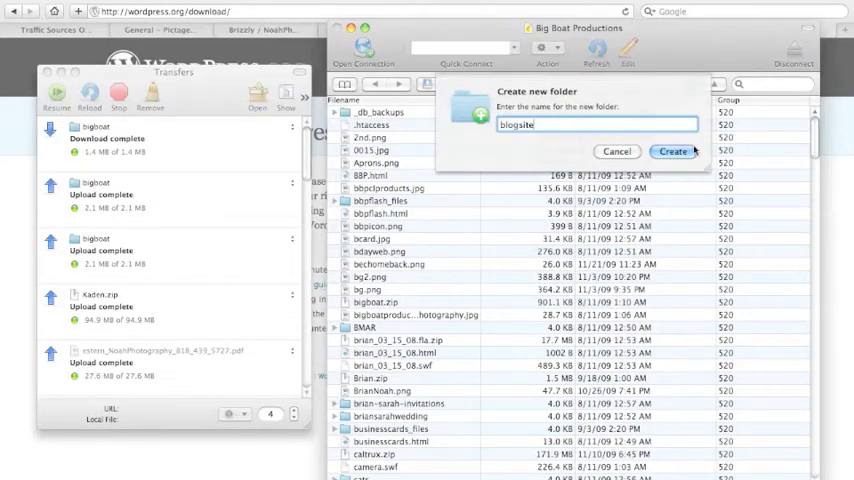
{"action": "left_click", "coordinate": [669, 151]}
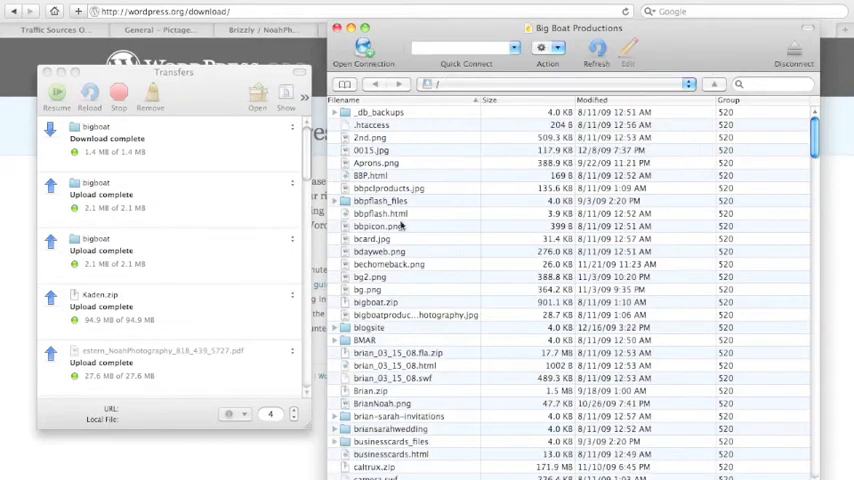
{"action": "double_click", "coordinate": [368, 327]}
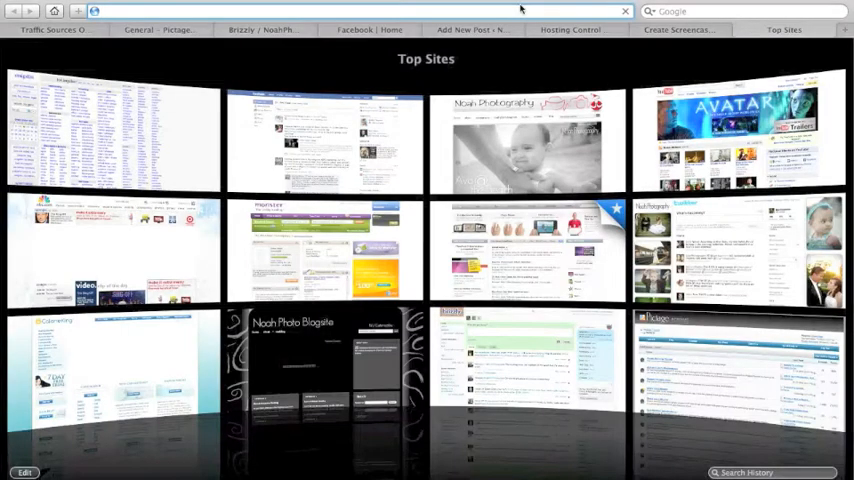
Go to the blogsite URL and start creating the WordPress configuration file.
{"action": "type", "text": "bg"}
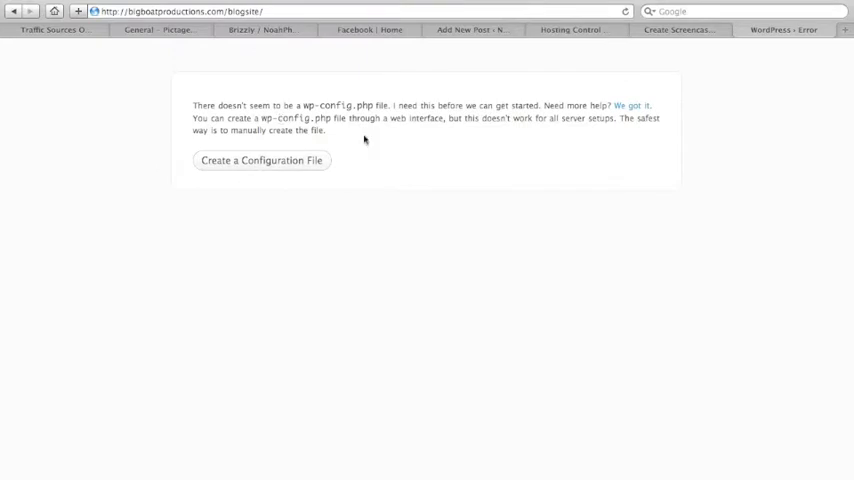
{"action": "mouse_move", "coordinate": [272, 172]}
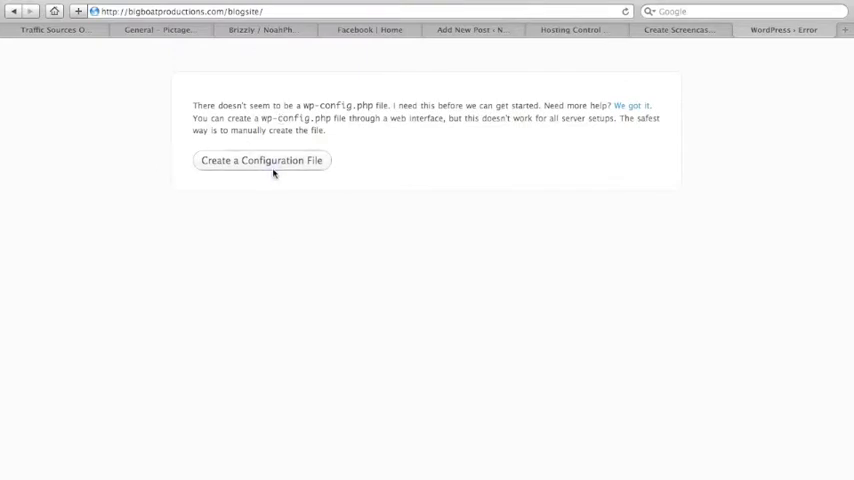
{"action": "left_click", "coordinate": [261, 160]}
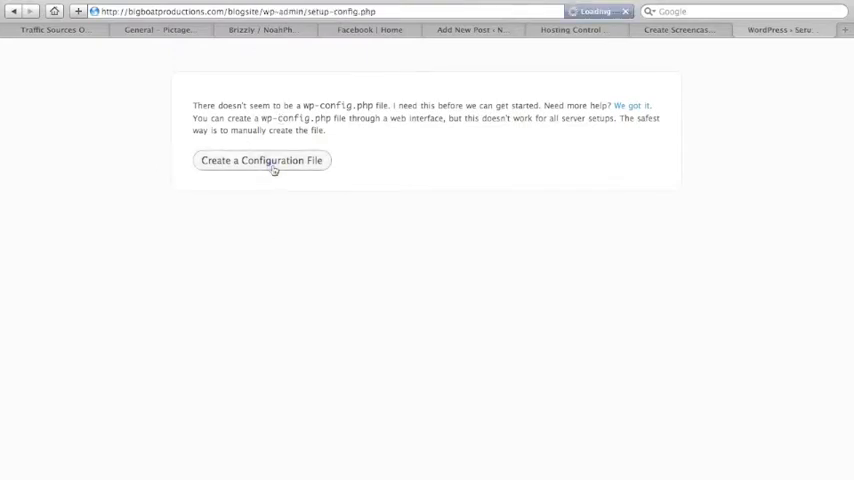
{"action": "left_click", "coordinate": [261, 160]}
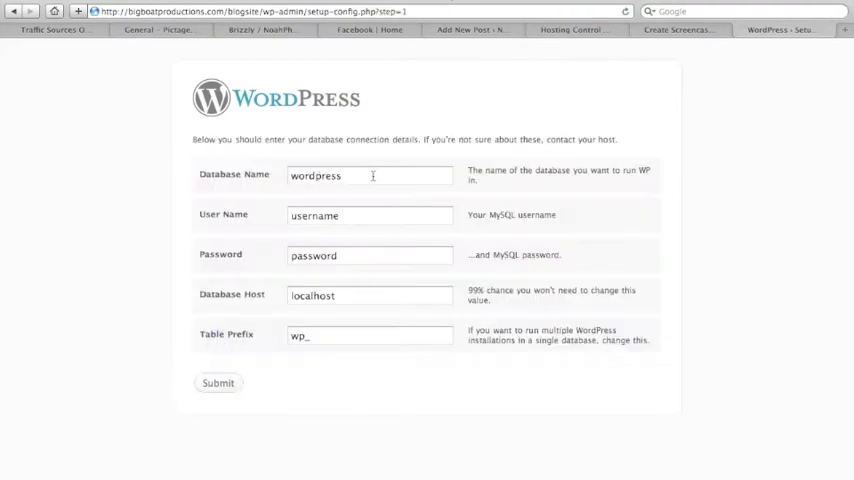
Submit database name wpnoahphoto and host fb.3734996.hostedresource.com, copied from GoDaddy.
{"action": "left_click", "coordinate": [578, 29]}
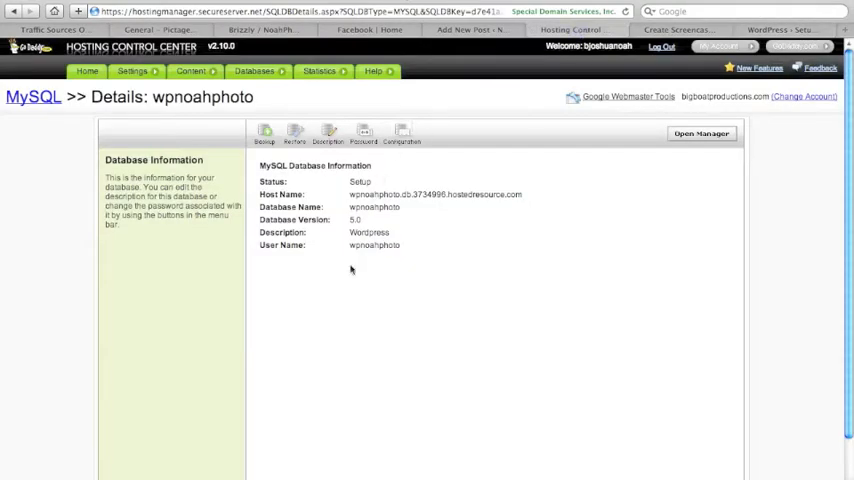
{"action": "double_click", "coordinate": [374, 207]}
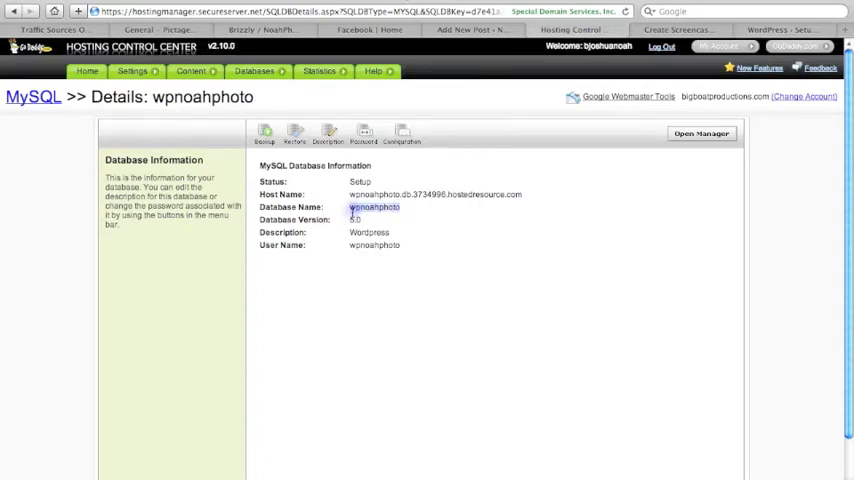
{"action": "left_click", "coordinate": [780, 37]}
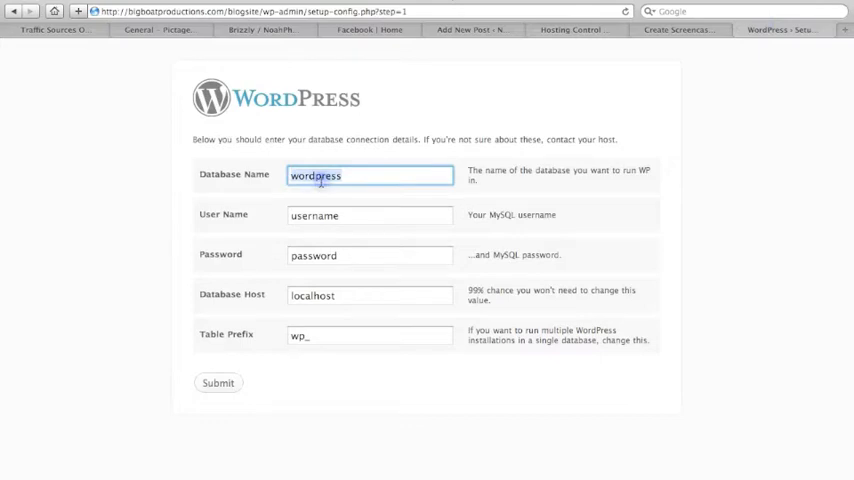
{"action": "type", "text": "wpnoahphoto"}
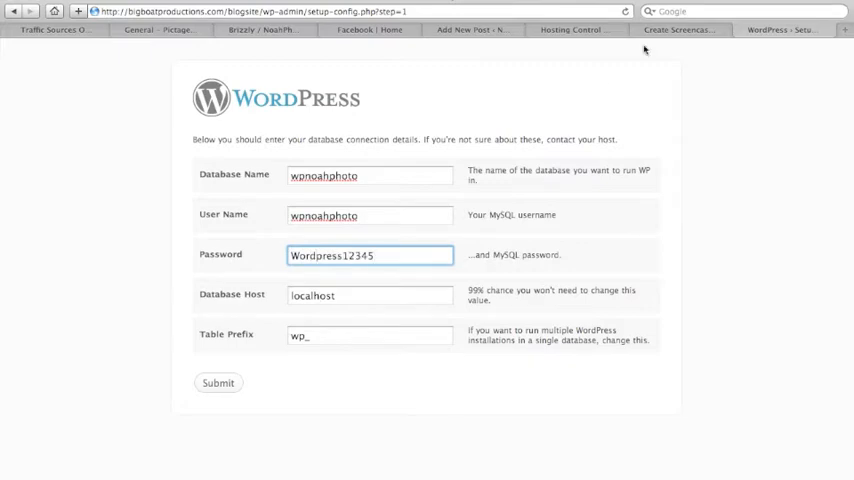
{"action": "left_click", "coordinate": [570, 30]}
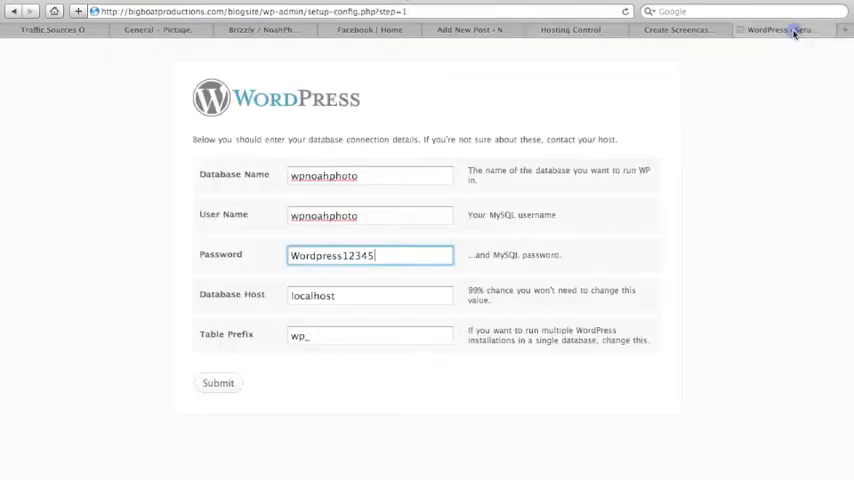
{"action": "left_click", "coordinate": [368, 295]}
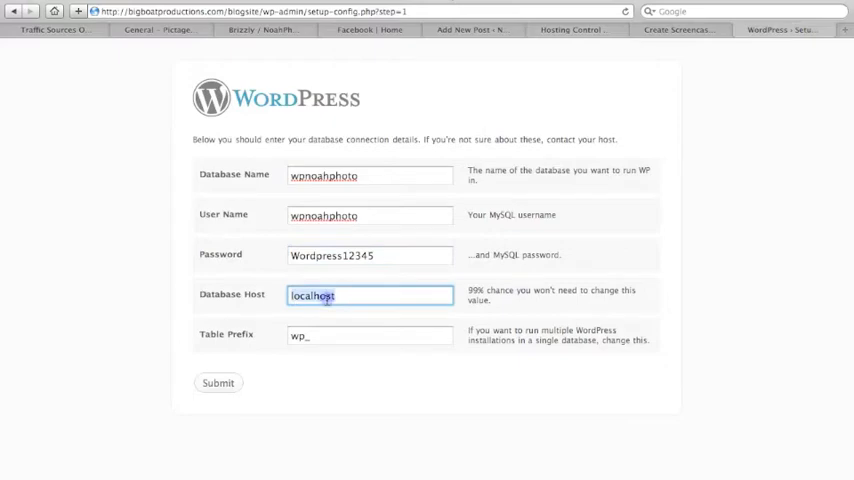
{"action": "type", "text": "fb.3734996.hostedresource.com"}
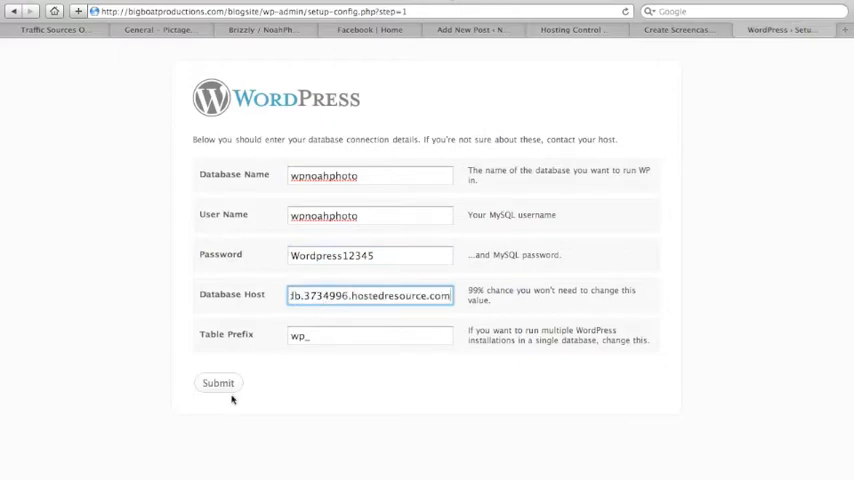
{"action": "left_click", "coordinate": [217, 382]}
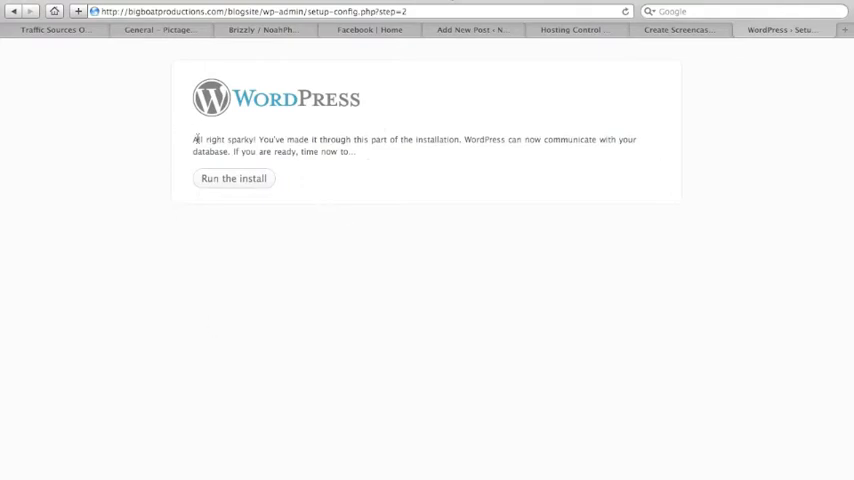
Start the installer and enter the blog title Noah Photo Blogsite 6 and e-mail.
{"action": "left_click", "coordinate": [233, 178]}
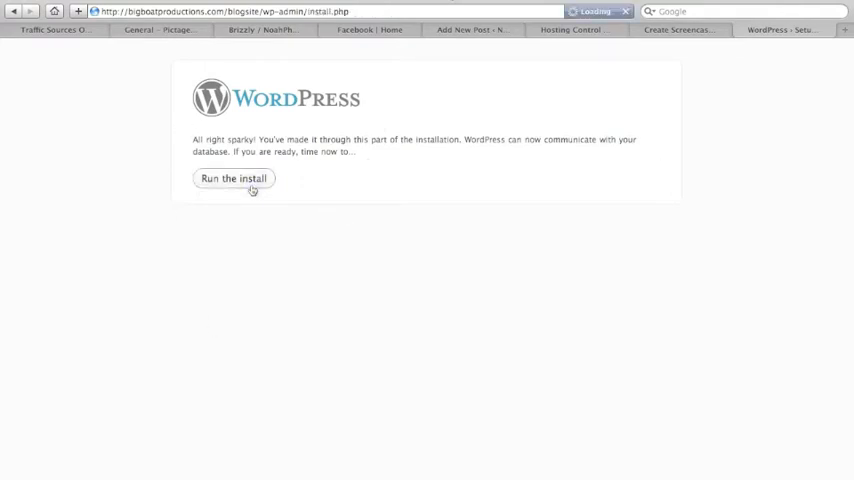
{"action": "left_click", "coordinate": [233, 178]}
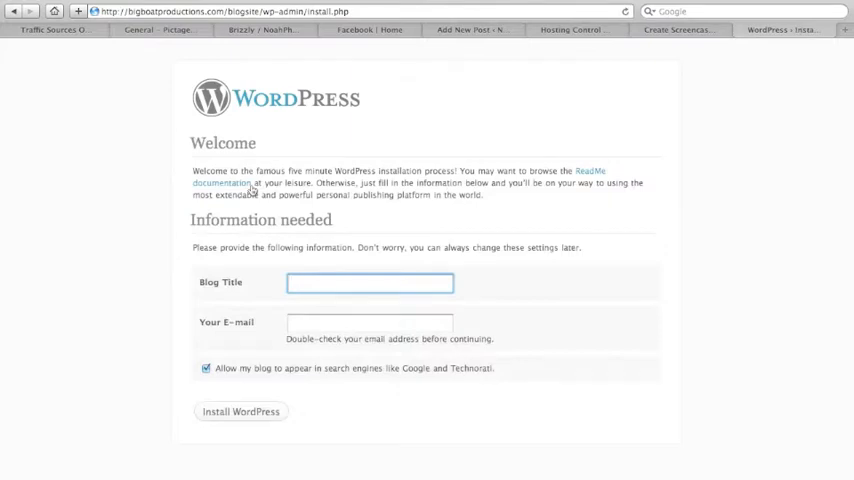
{"action": "left_click", "coordinate": [369, 283]}
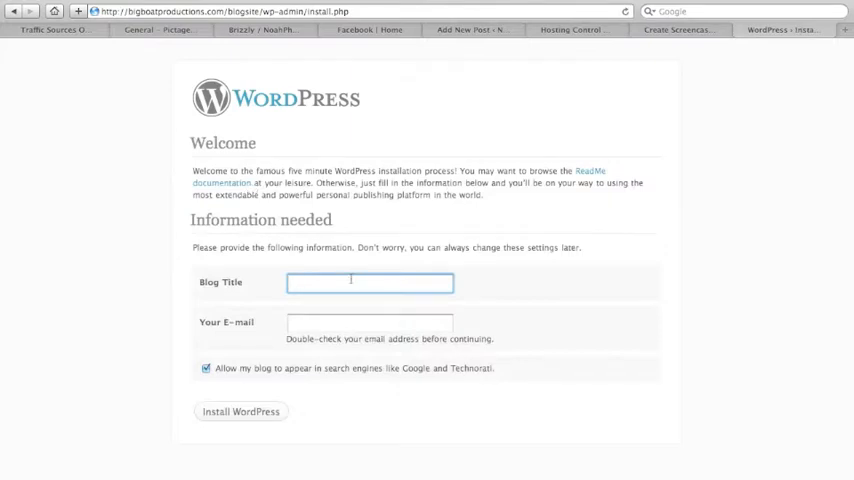
{"action": "type", "text": "Noah Photo Blogsite 6"}
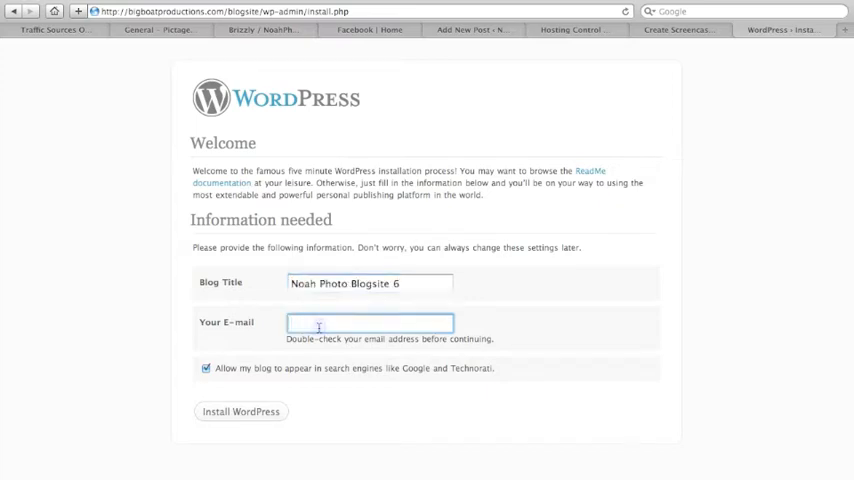
{"action": "type", "text": "br"}
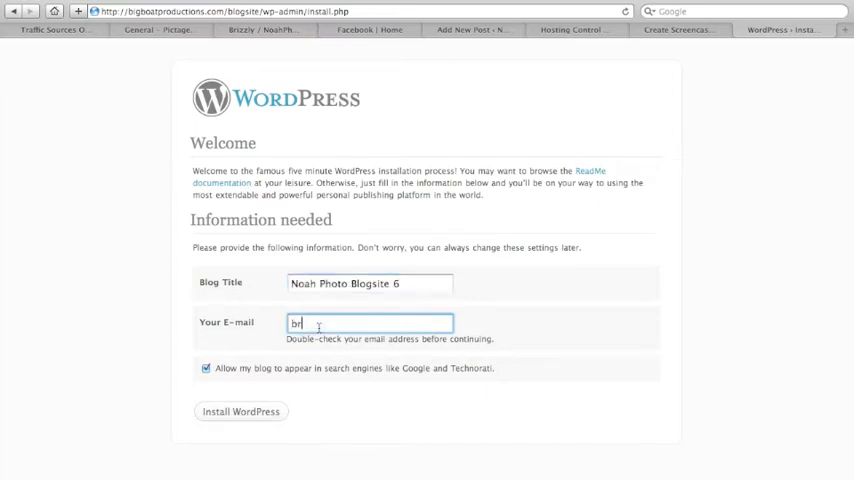
Install WordPress, copy the generated admin password, and go to the login page.
{"action": "left_click", "coordinate": [241, 411]}
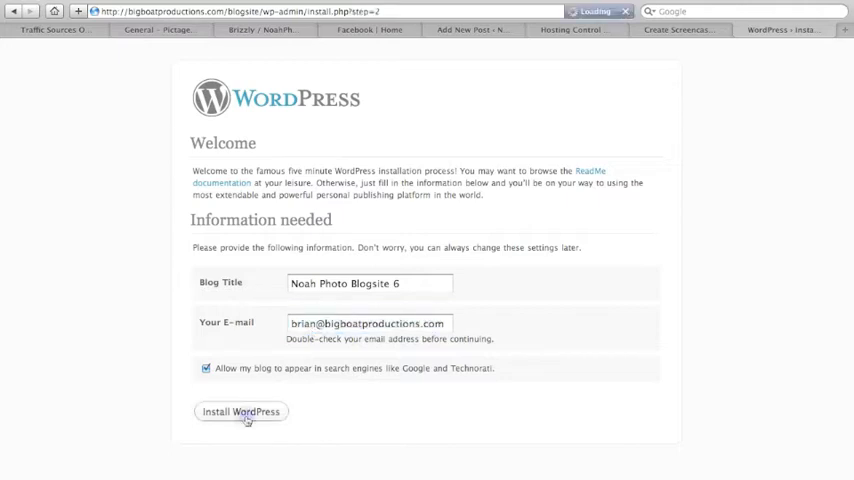
{"action": "left_click", "coordinate": [240, 411]}
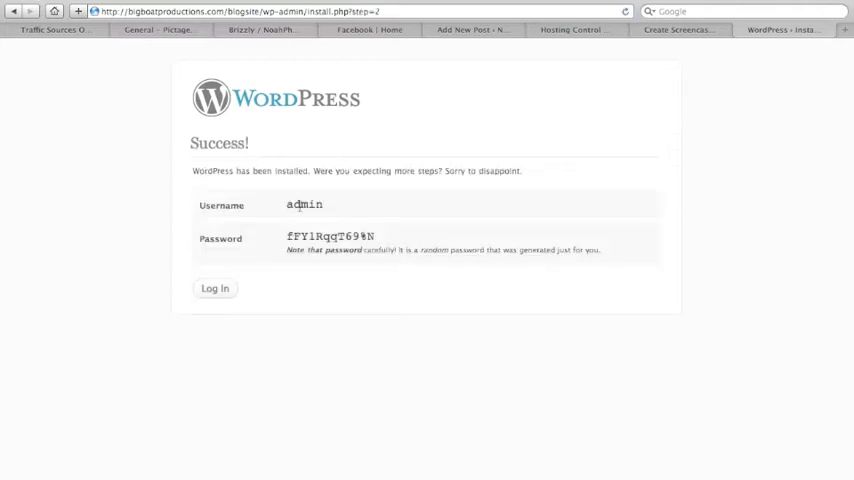
{"action": "double_click", "coordinate": [330, 236]}
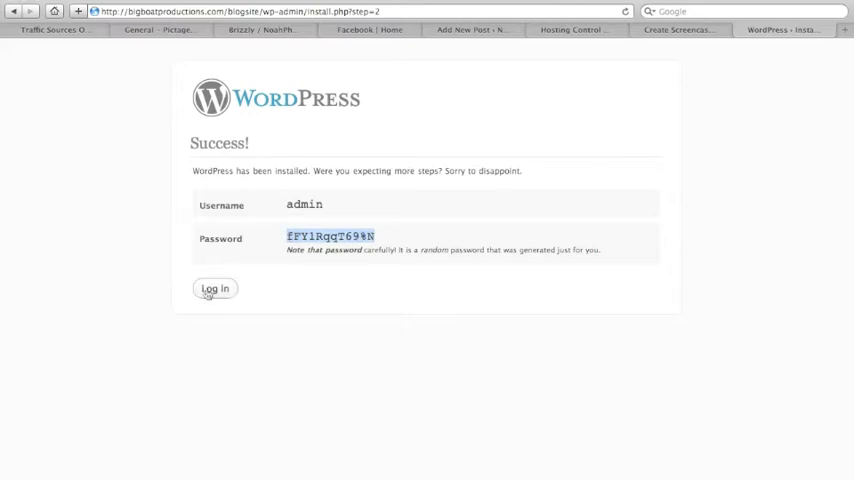
{"action": "left_click", "coordinate": [215, 288]}
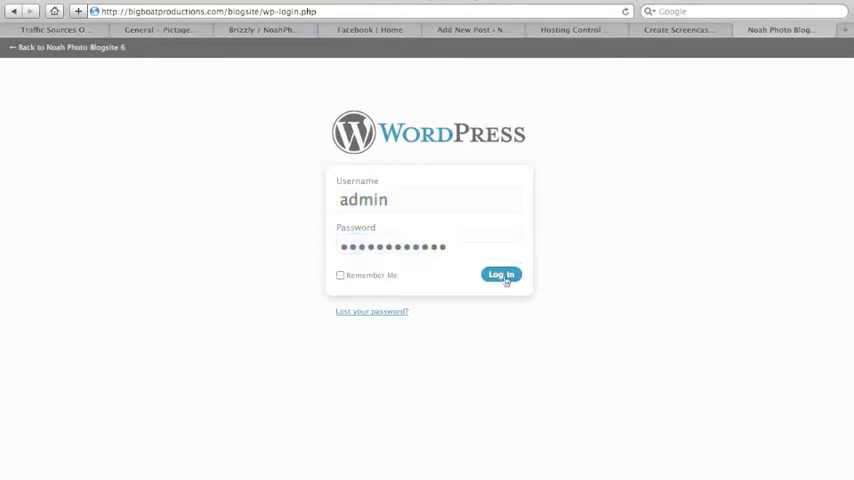
Log in as admin, decline Safari's password save, and go to the profile page.
{"action": "left_click", "coordinate": [500, 274]}
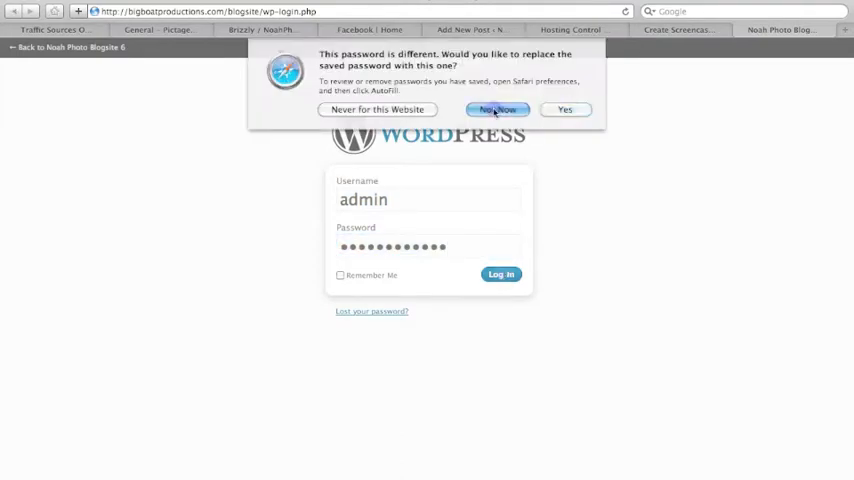
{"action": "left_click", "coordinate": [496, 109]}
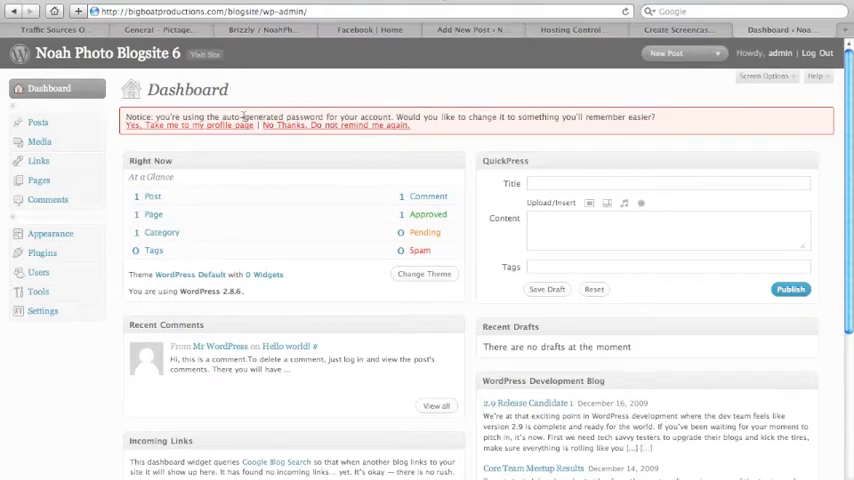
{"action": "left_click", "coordinate": [186, 125]}
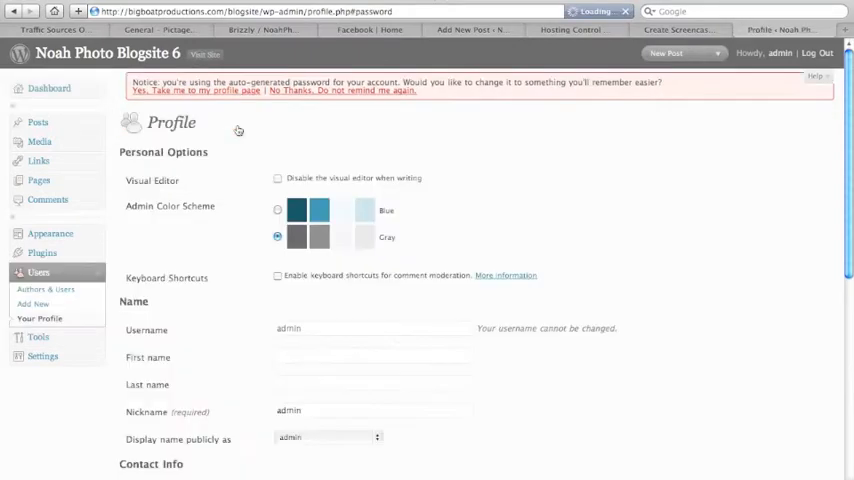
Enter a new strong password twice and update the admin profile.
{"action": "scroll", "scroll_direction": "down", "scroll_amount": 3}
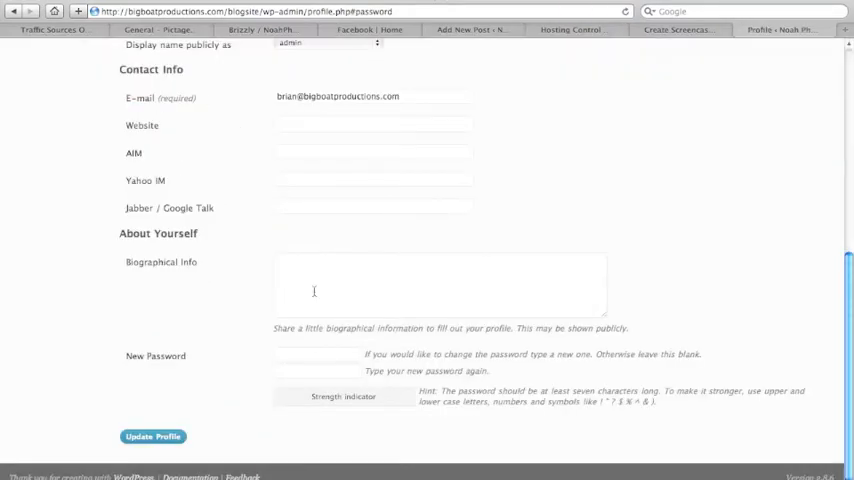
{"action": "type", "text": "•••"}
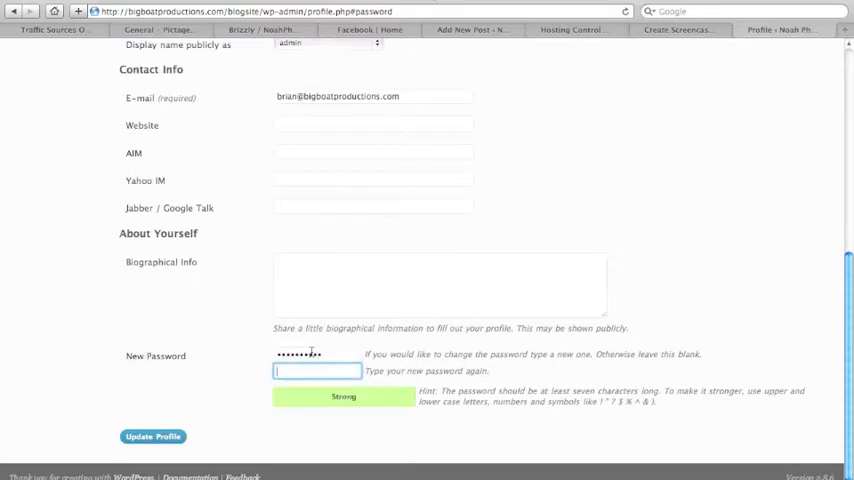
{"action": "type", "text": "••••••••"}
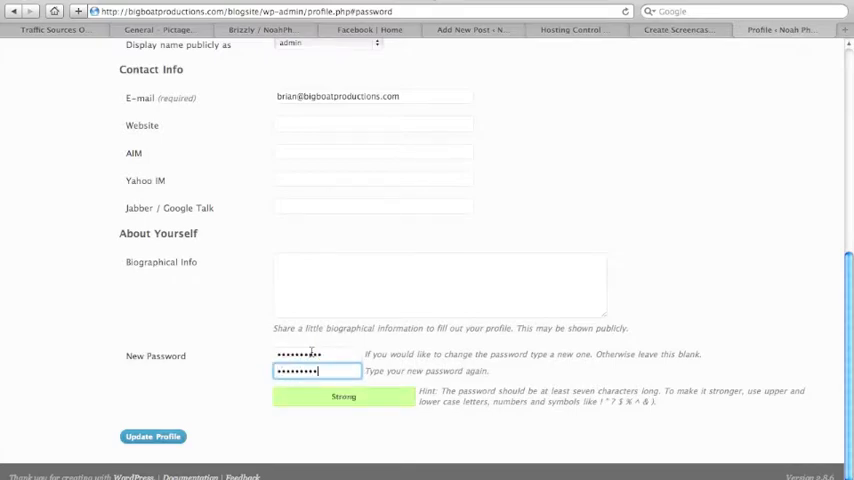
{"action": "left_click", "coordinate": [152, 436]}
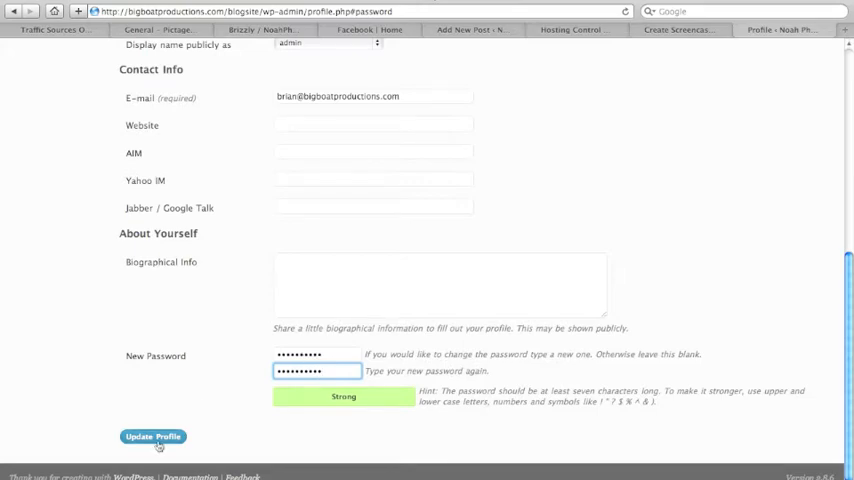
{"action": "left_click", "coordinate": [153, 437]}
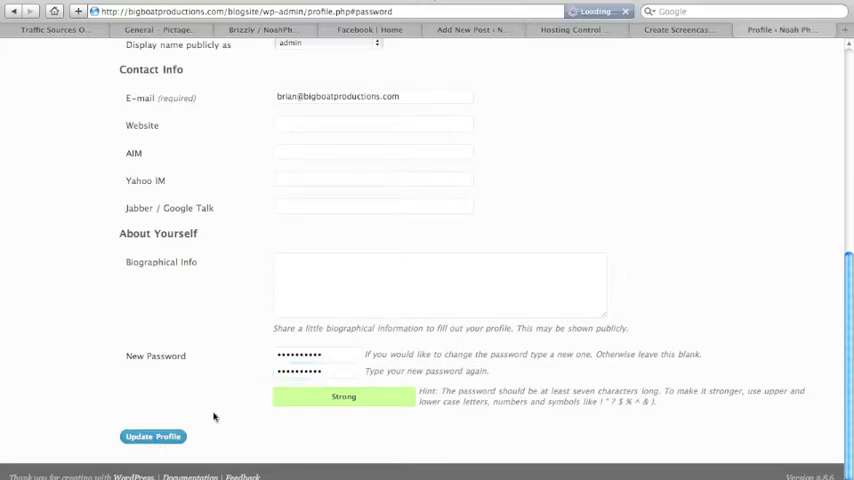
{"action": "left_click", "coordinate": [155, 436]}
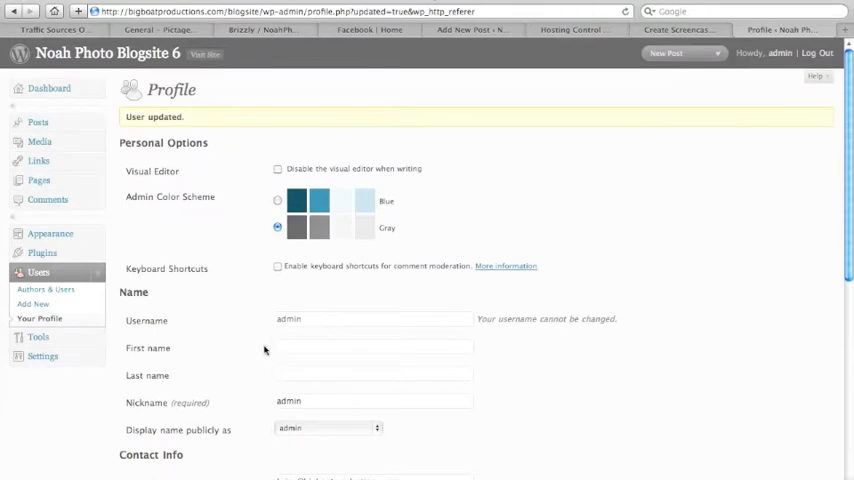
{"action": "mouse_move", "coordinate": [256, 197]}
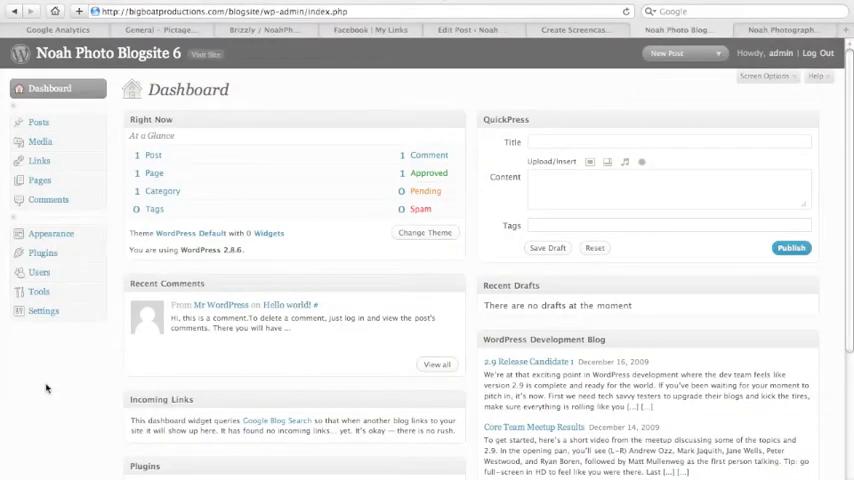
{"action": "mouse_move", "coordinate": [288, 216]}
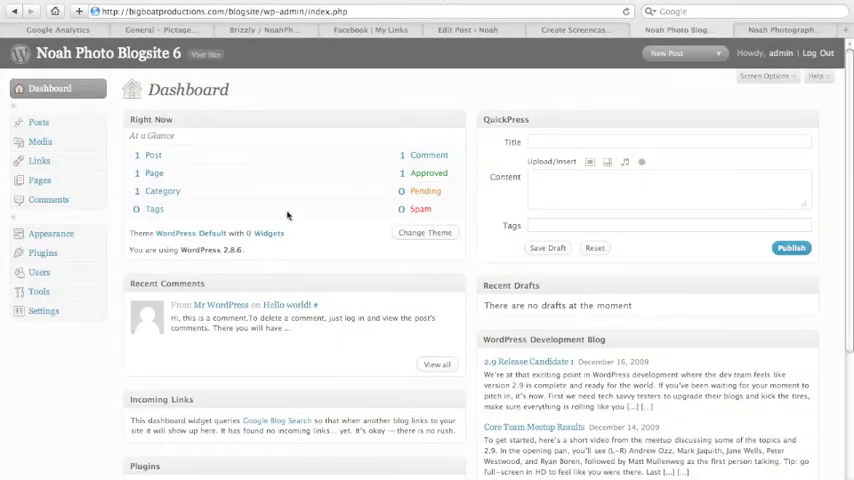
{"action": "mouse_move", "coordinate": [264, 108]}
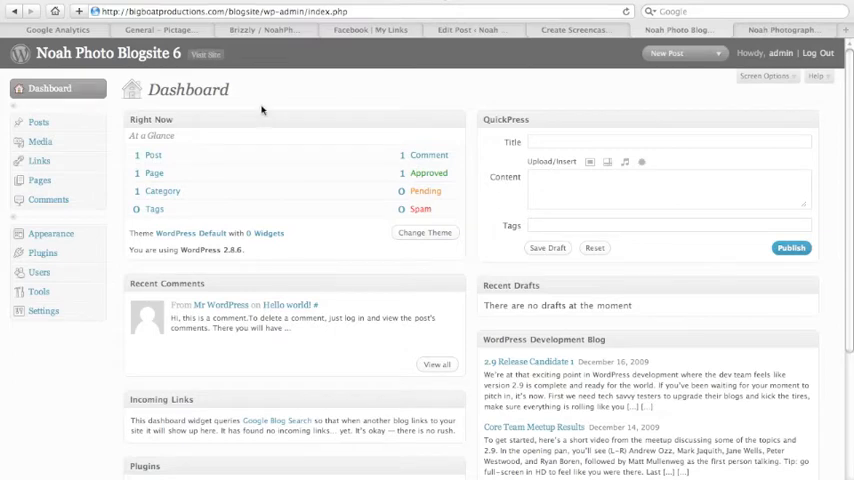
{"action": "mouse_move", "coordinate": [170, 124]}
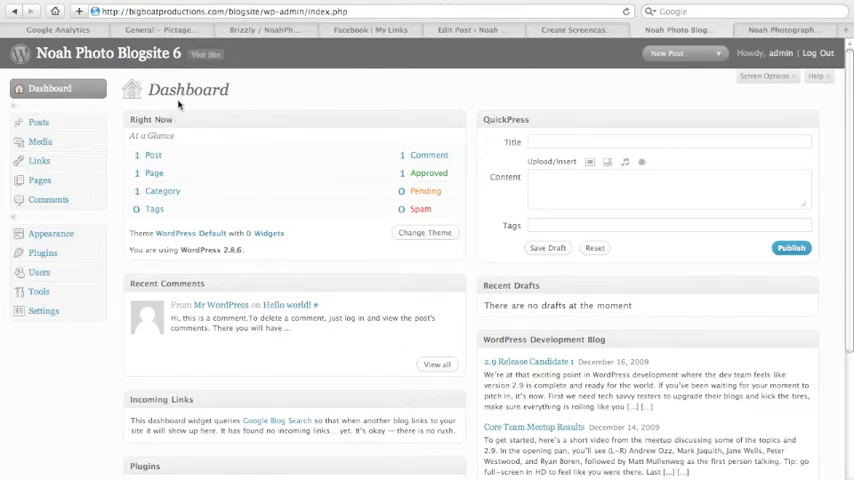
{"action": "mouse_move", "coordinate": [445, 97]}
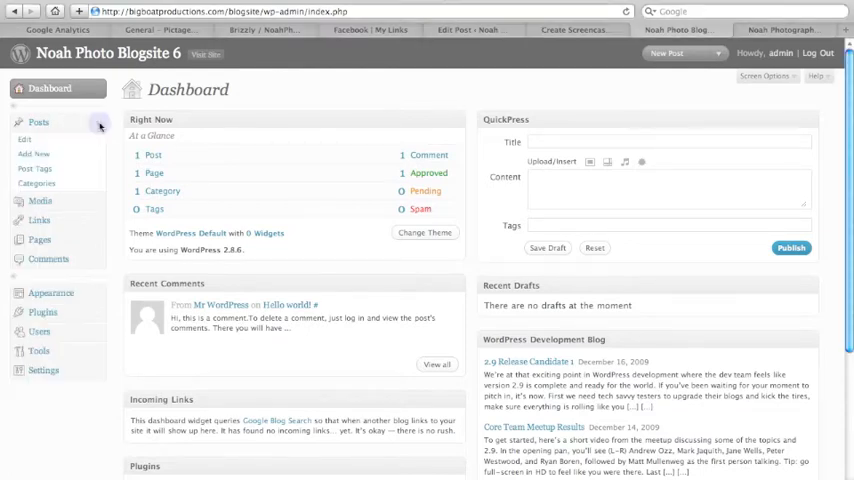
Browse the Media, Appearance, Plugins, Settings and Tools sections of the admin sidebar.
{"action": "left_click", "coordinate": [39, 201]}
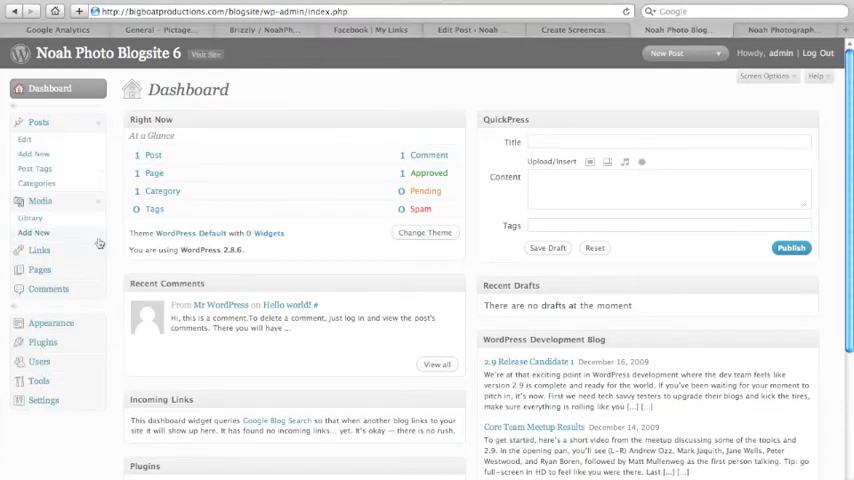
{"action": "left_click", "coordinate": [51, 234]}
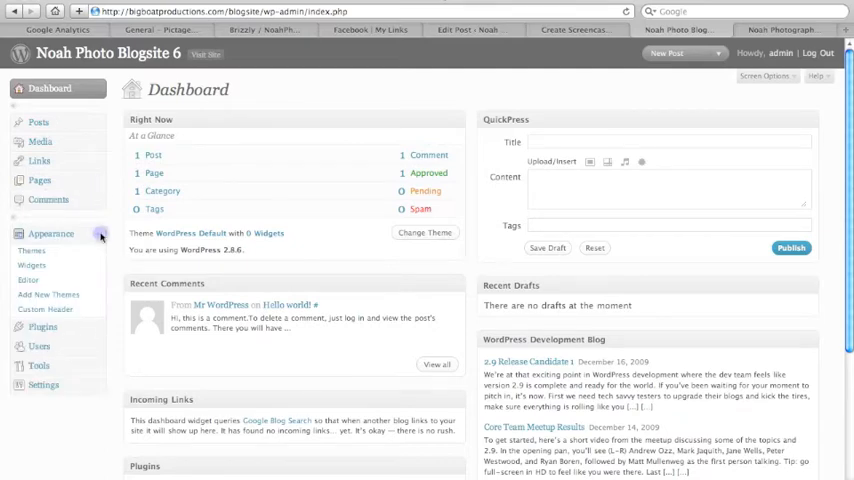
{"action": "left_click", "coordinate": [42, 252]}
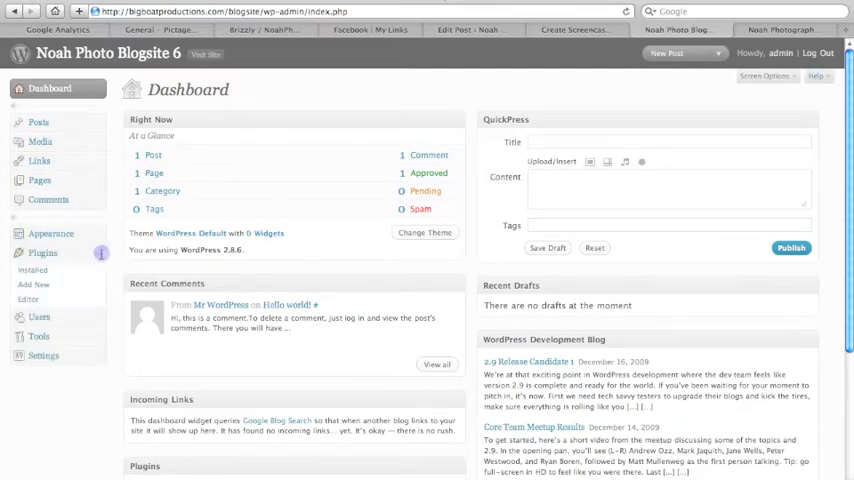
{"action": "left_click", "coordinate": [43, 310]}
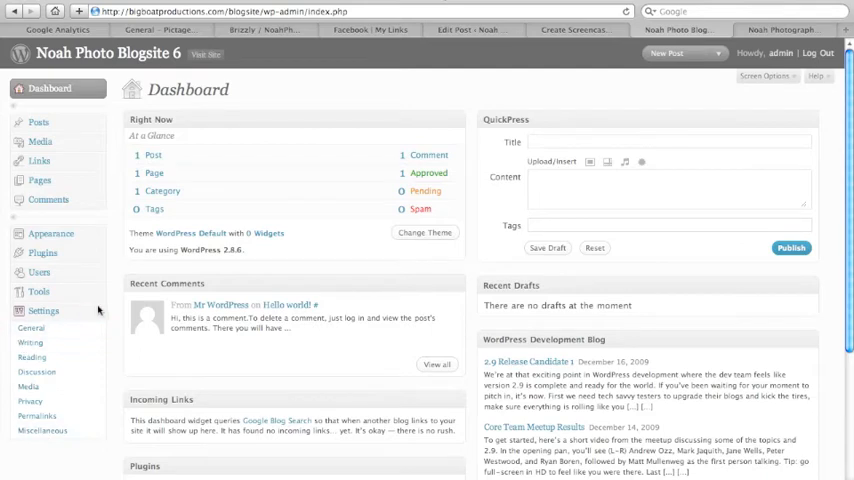
{"action": "left_click", "coordinate": [43, 310]}
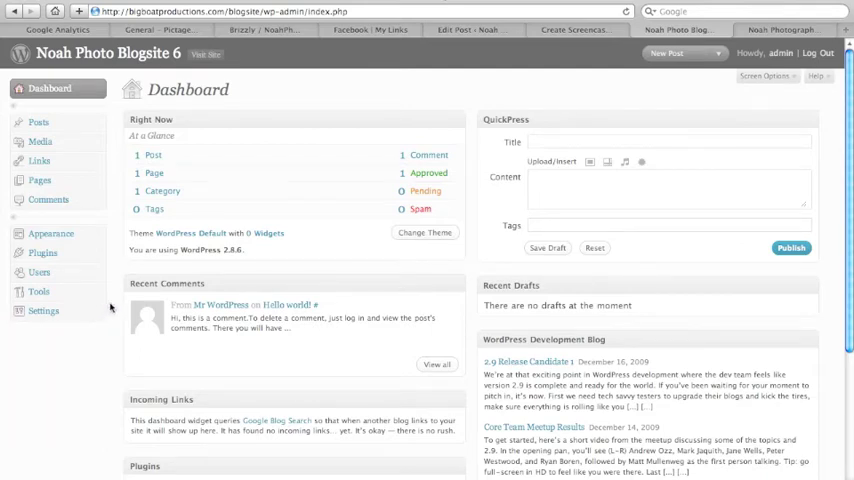
{"action": "mouse_move", "coordinate": [114, 303]}
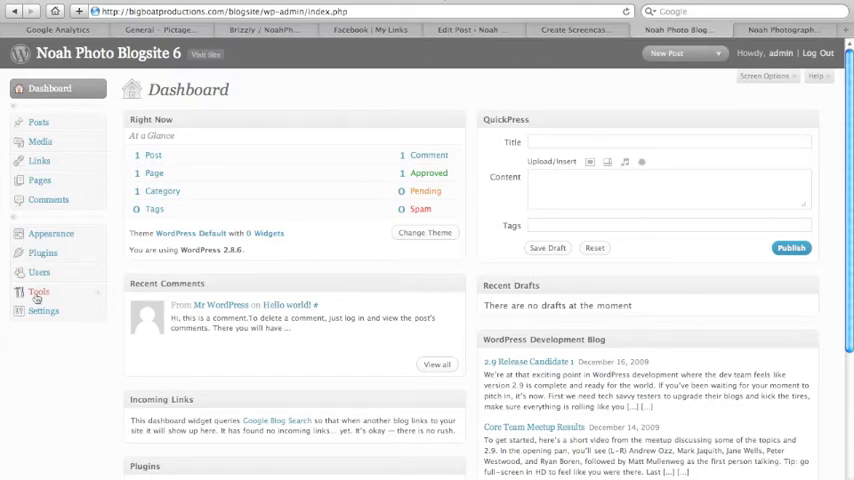
{"action": "left_click", "coordinate": [38, 291]}
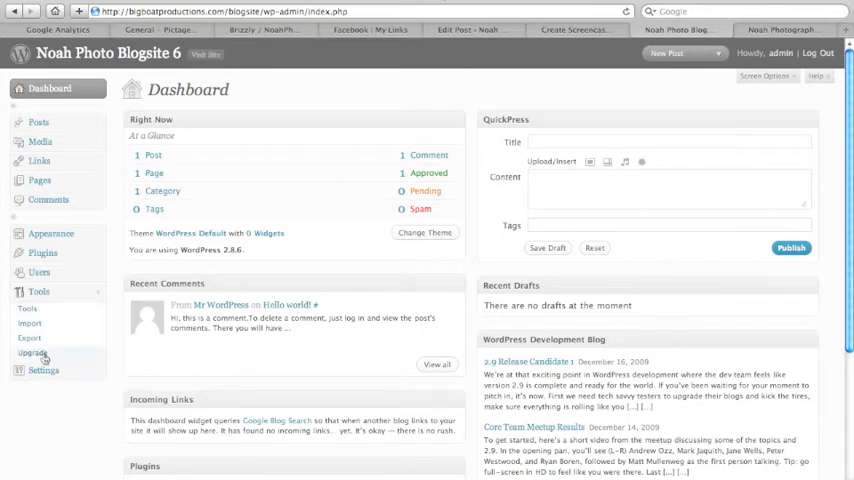
Import blog content from the example install.xml WordPress export file.
{"action": "left_click", "coordinate": [30, 323]}
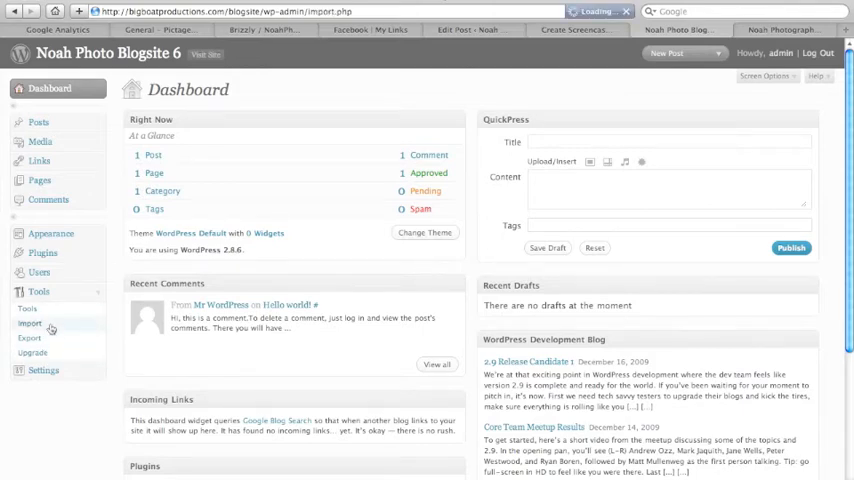
{"action": "left_click", "coordinate": [30, 323]}
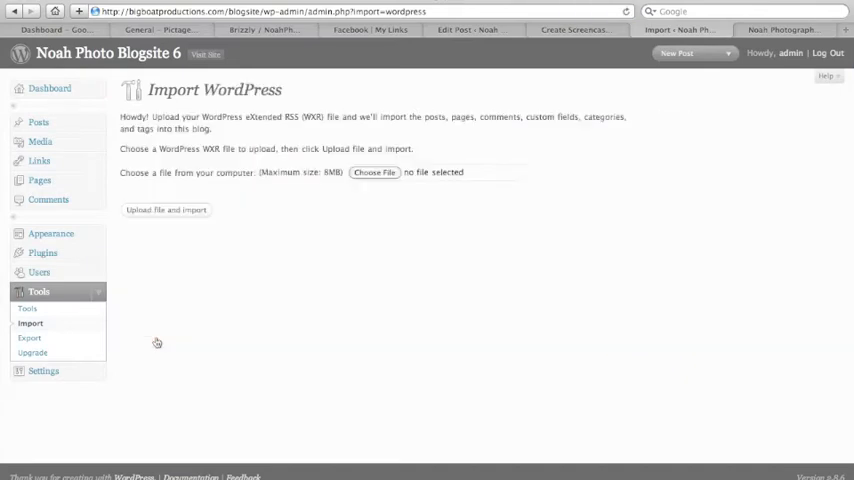
{"action": "left_click", "coordinate": [374, 172]}
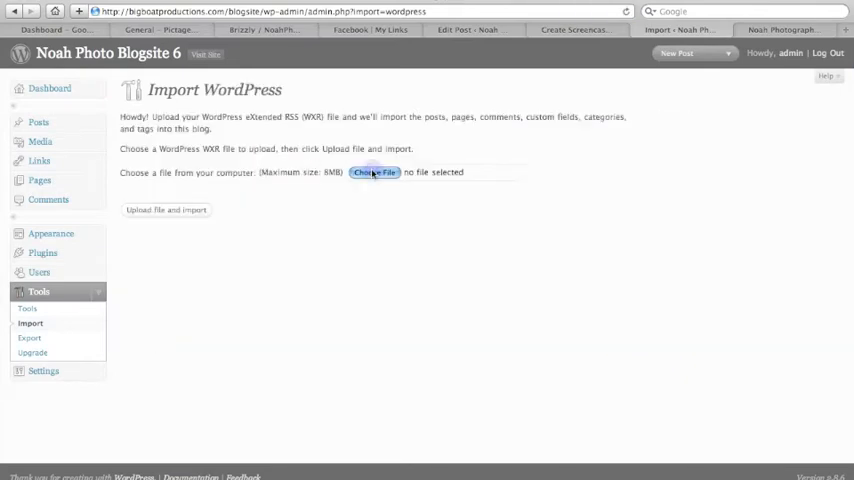
{"action": "left_click", "coordinate": [374, 172]}
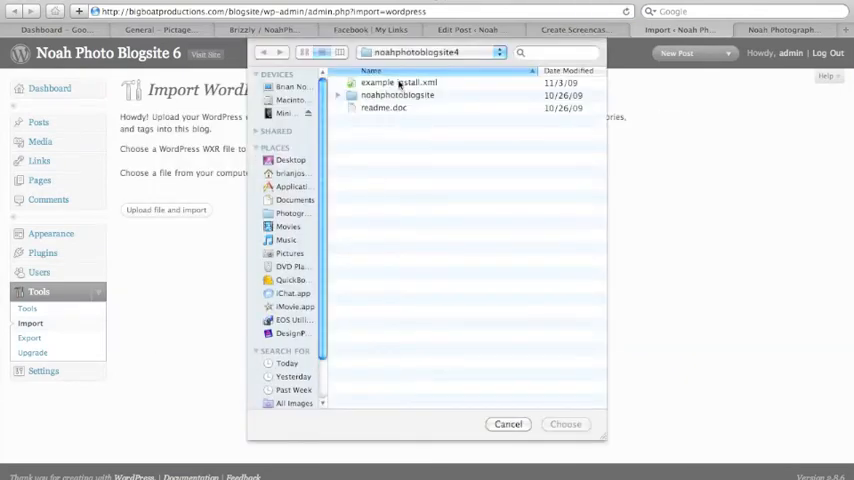
{"action": "left_click", "coordinate": [393, 82]}
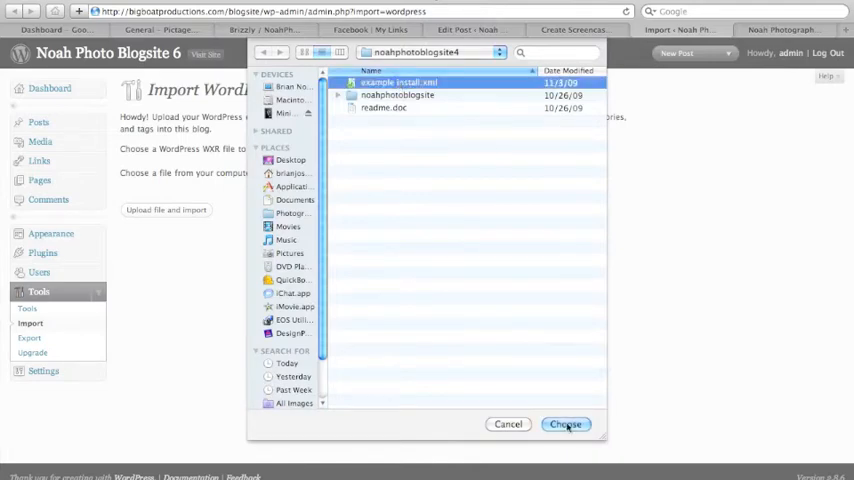
{"action": "left_click", "coordinate": [565, 424]}
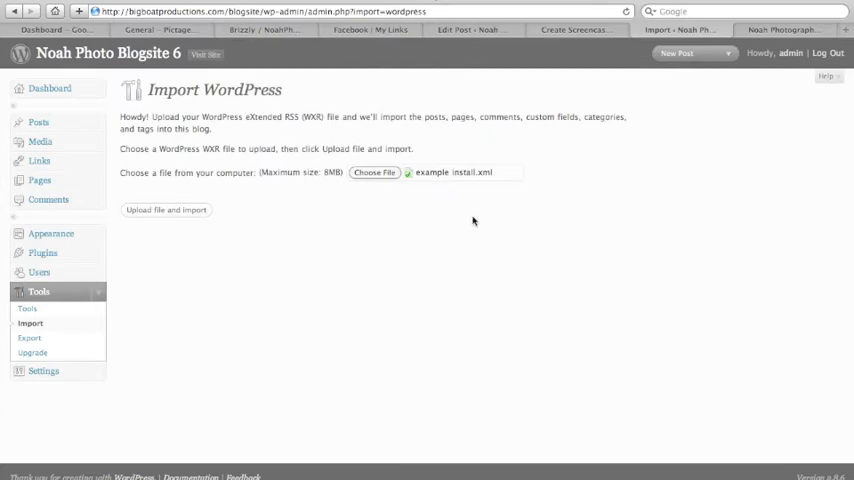
{"action": "left_click", "coordinate": [166, 210]}
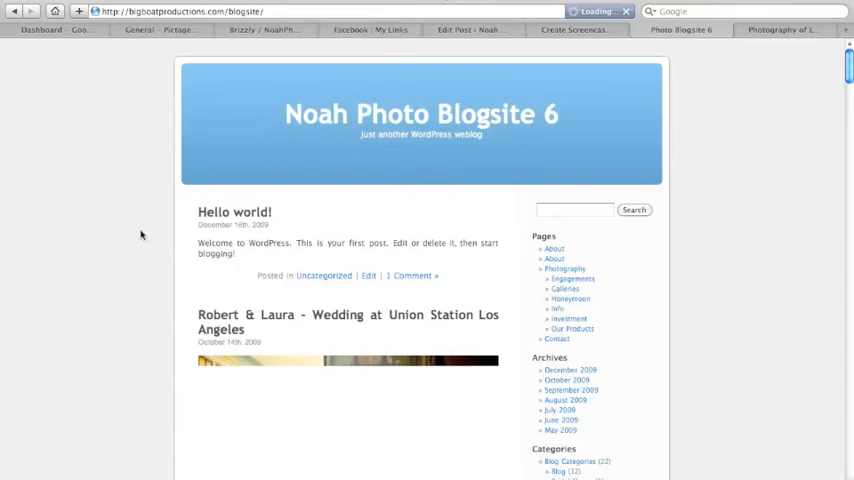
Check the dashboard's imported post and page counts and expand the Appearance menu.
{"action": "scroll", "scroll_direction": "down", "scroll_amount": 3}
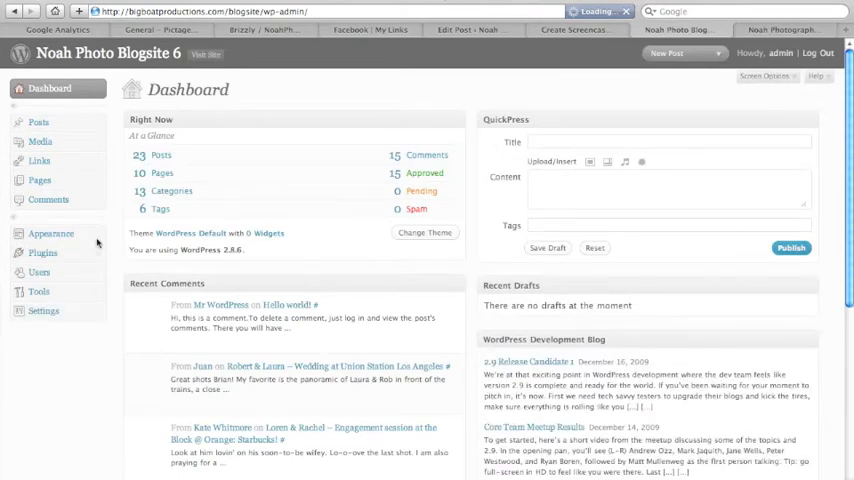
{"action": "left_click", "coordinate": [50, 233]}
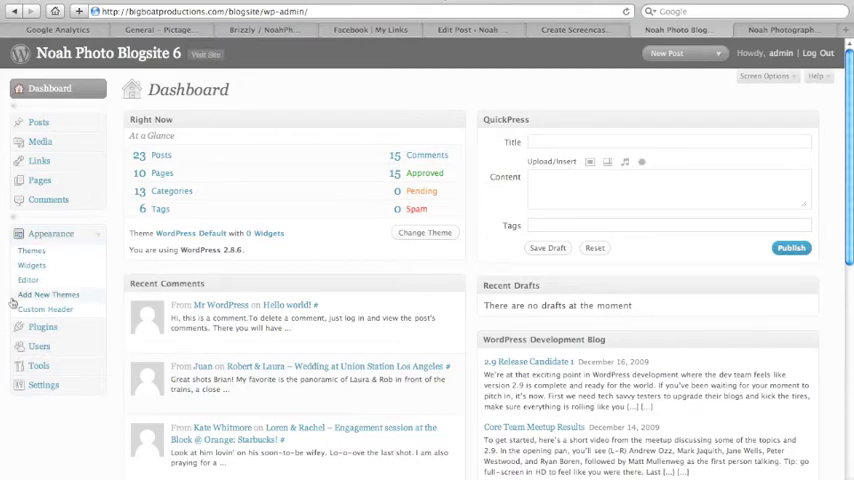
Search themes by colour and layout features, then install and activate SafiTech 1.7.
{"action": "left_click", "coordinate": [48, 294]}
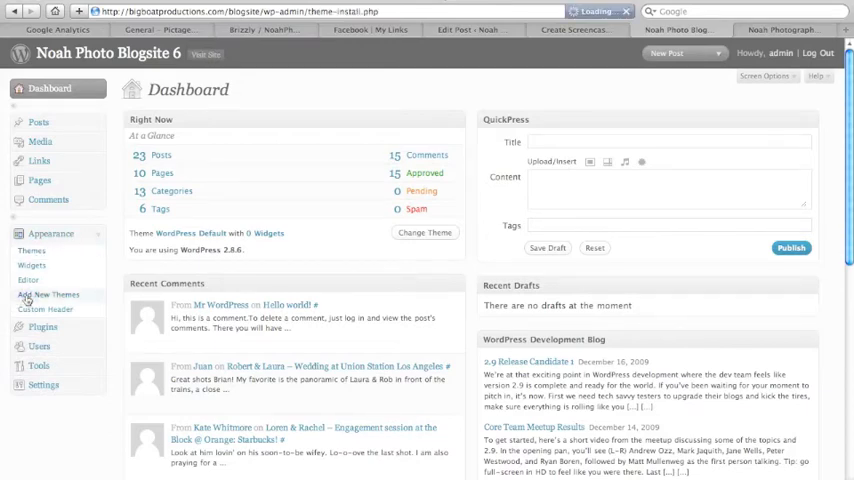
{"action": "left_click", "coordinate": [49, 294]}
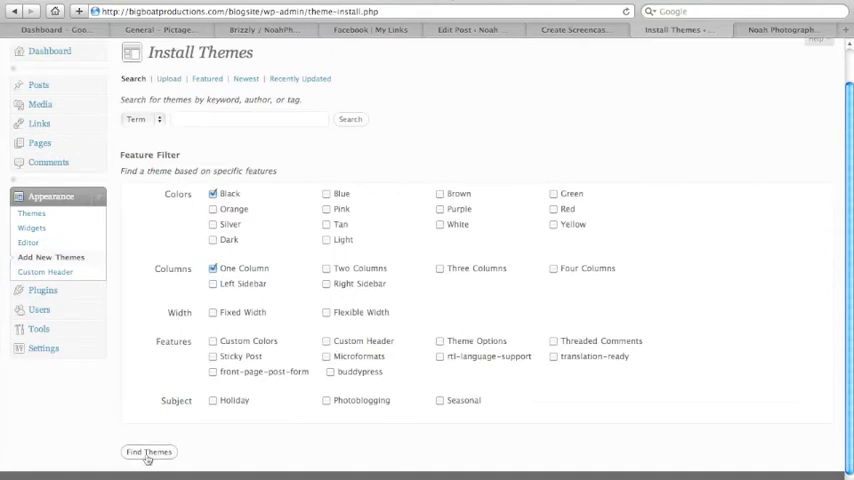
{"action": "left_click", "coordinate": [150, 451]}
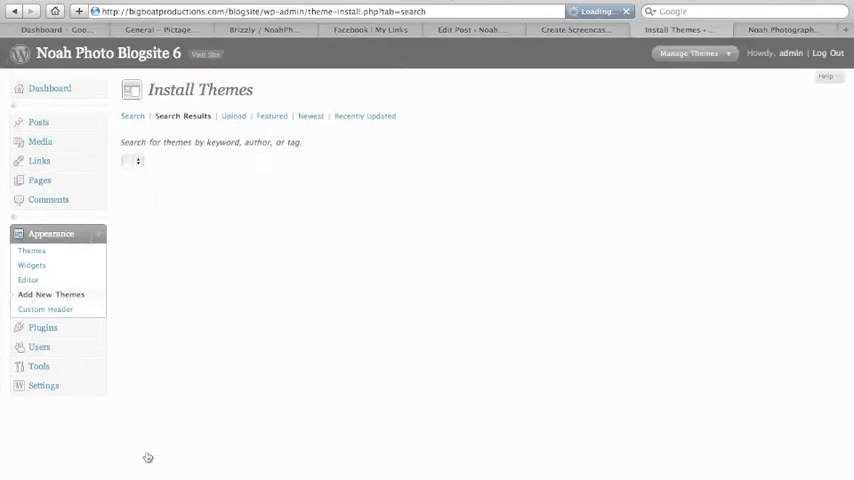
{"action": "scroll", "scroll_direction": "down", "scroll_amount": 3}
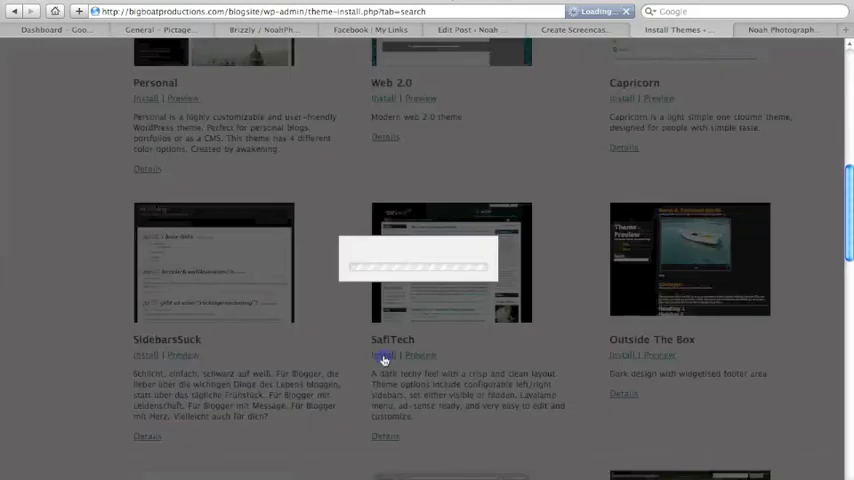
{"action": "left_click", "coordinate": [373, 355]}
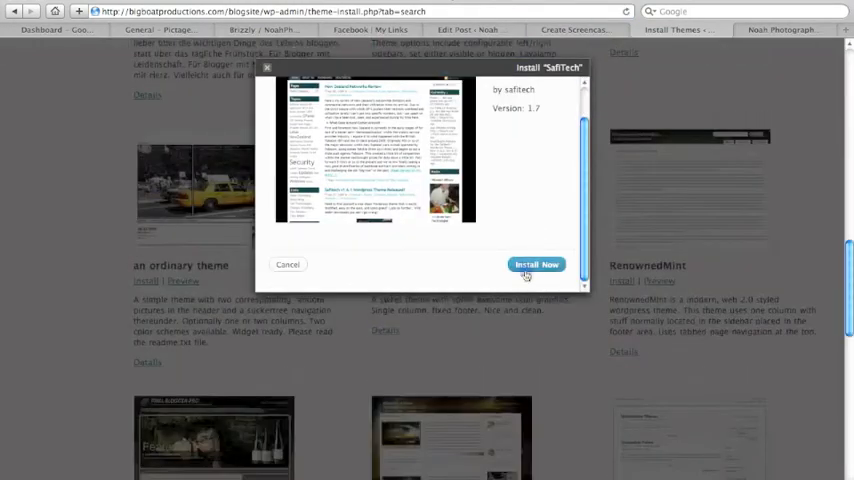
{"action": "left_click", "coordinate": [535, 264]}
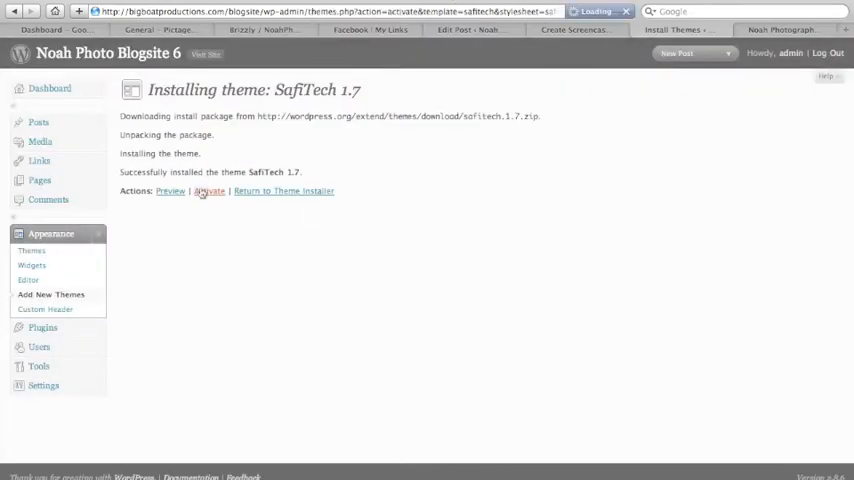
{"action": "left_click", "coordinate": [209, 191]}
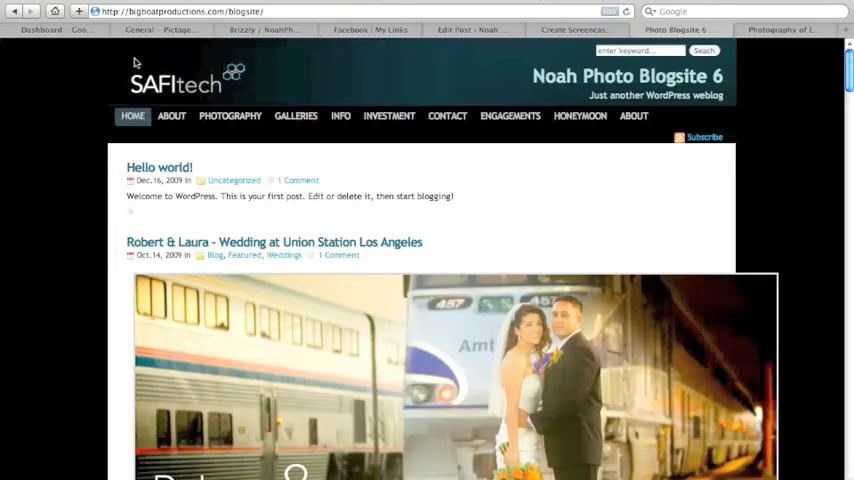
Open the WordPress admin via wp-admin/ and enter 'all in one seo' as the plugin search term.
{"action": "scroll", "scroll_direction": "down", "scroll_amount": 3}
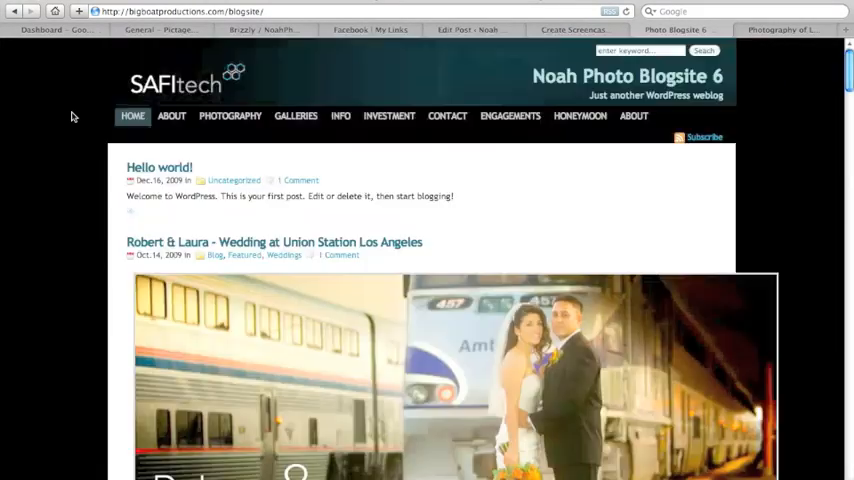
{"action": "mouse_move", "coordinate": [223, 50]}
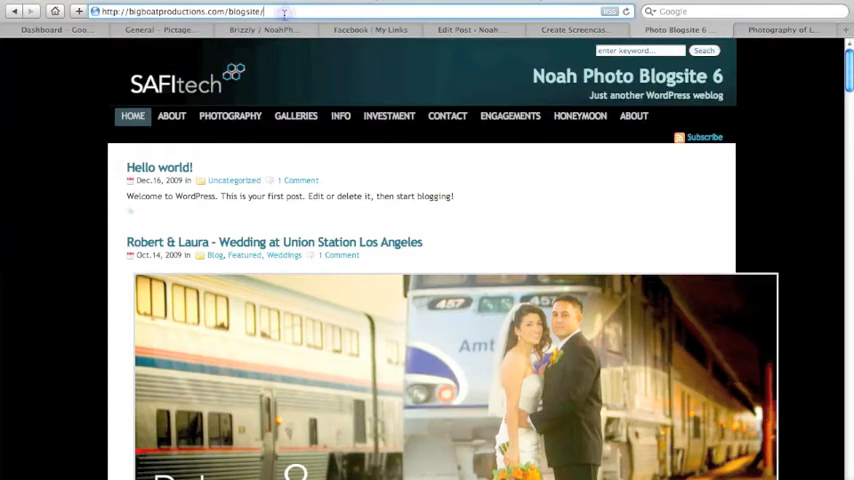
{"action": "type", "text": "wp-admin/plugin-install.php"}
{"action": "type", "text": "all in one seo"}
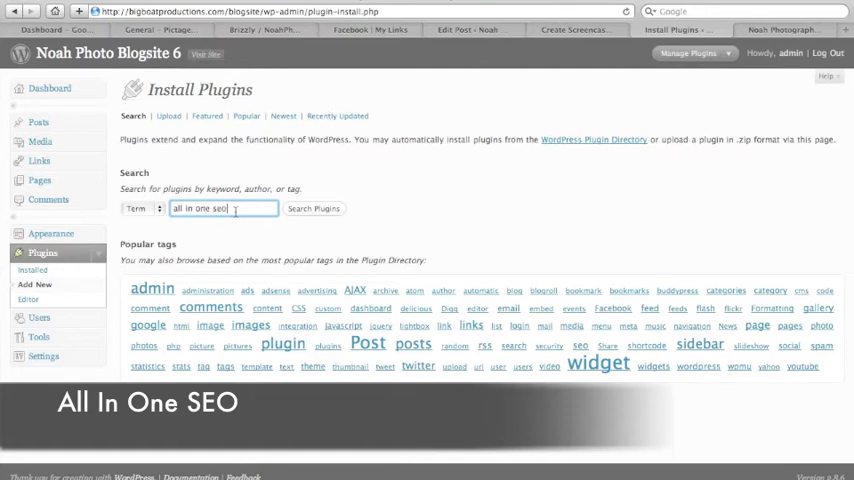
Search for and install All in One SEO Pack 1.6.8.2, activate it, and open its options.
{"action": "left_click", "coordinate": [313, 208]}
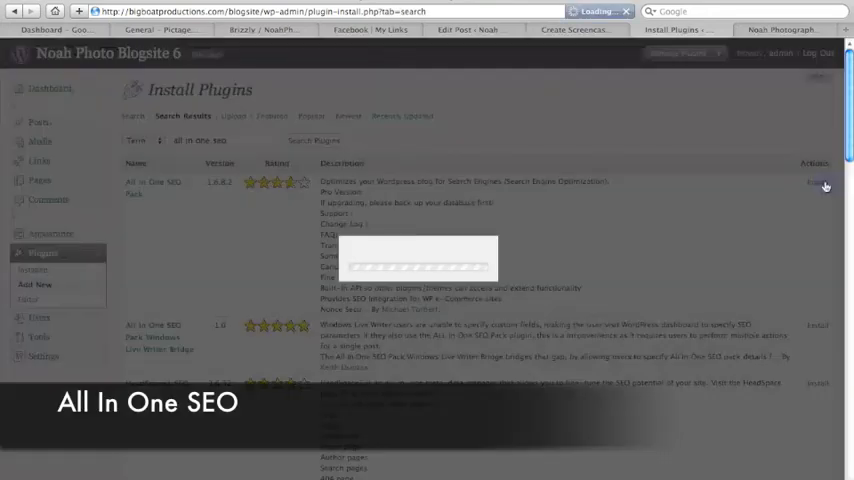
{"action": "left_click", "coordinate": [825, 185]}
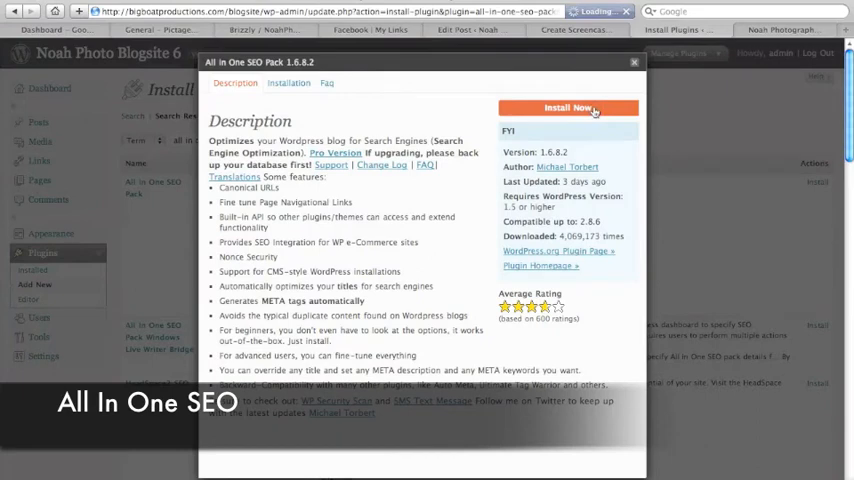
{"action": "left_click", "coordinate": [567, 107]}
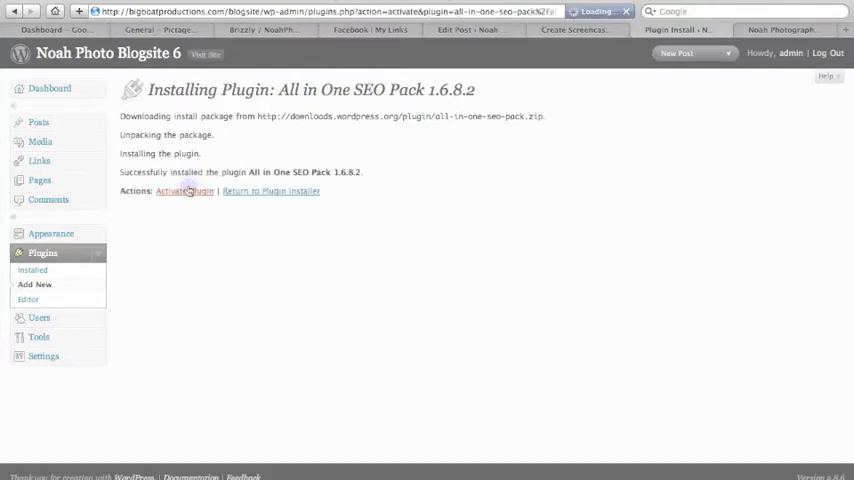
{"action": "left_click", "coordinate": [184, 191]}
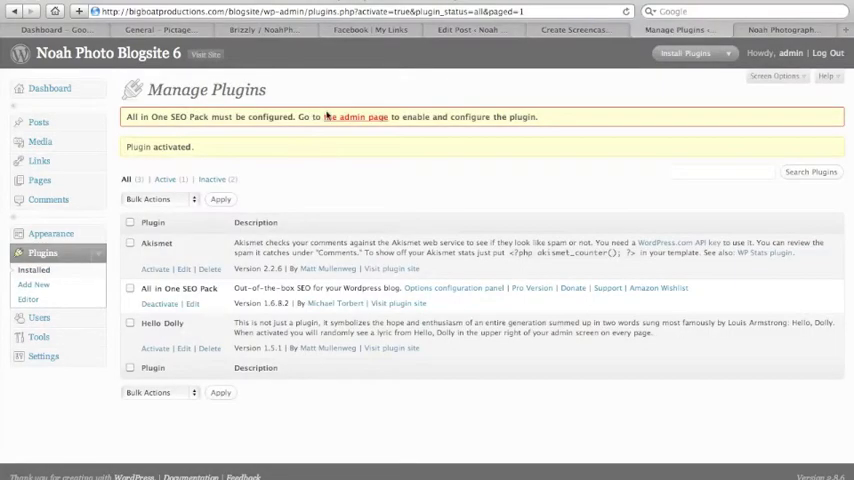
{"action": "left_click", "coordinate": [355, 117]}
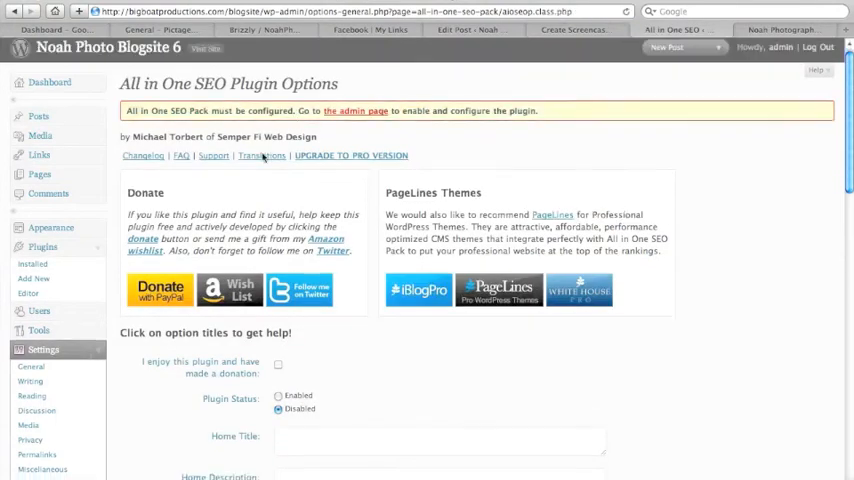
Save the All in One SEO options with the plugin enabled.
{"action": "scroll", "scroll_direction": "down", "scroll_amount": 3}
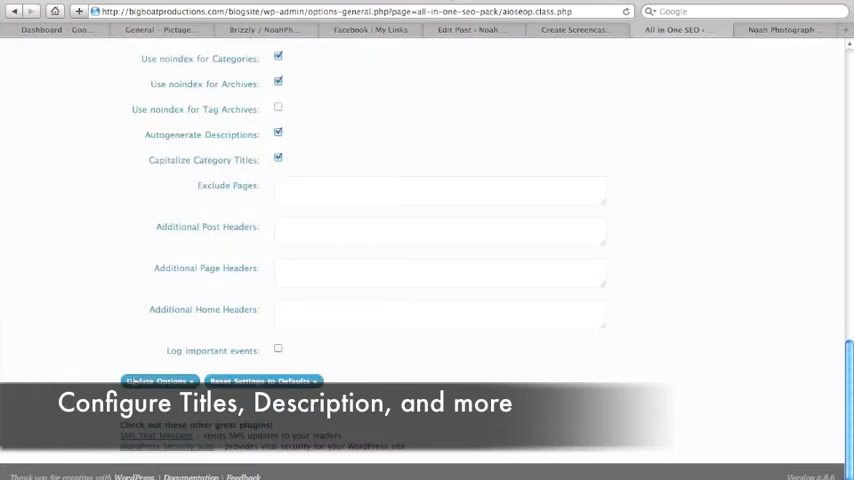
{"action": "left_click", "coordinate": [170, 378]}
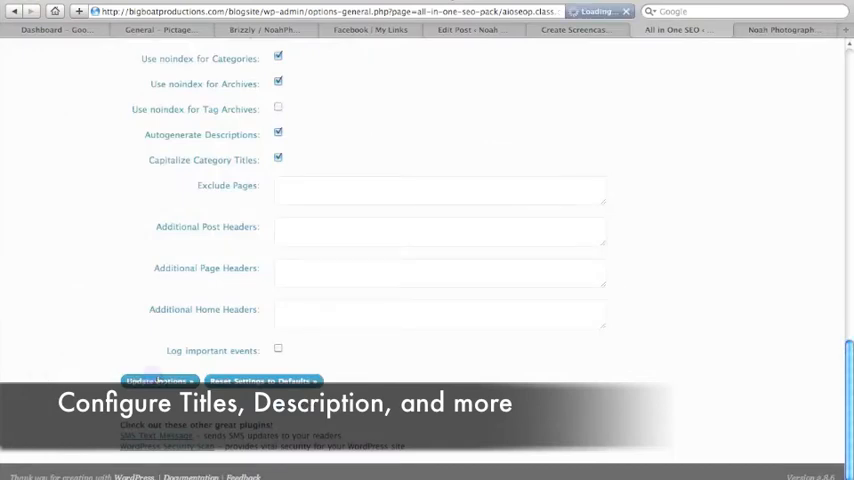
{"action": "left_click", "coordinate": [180, 378]}
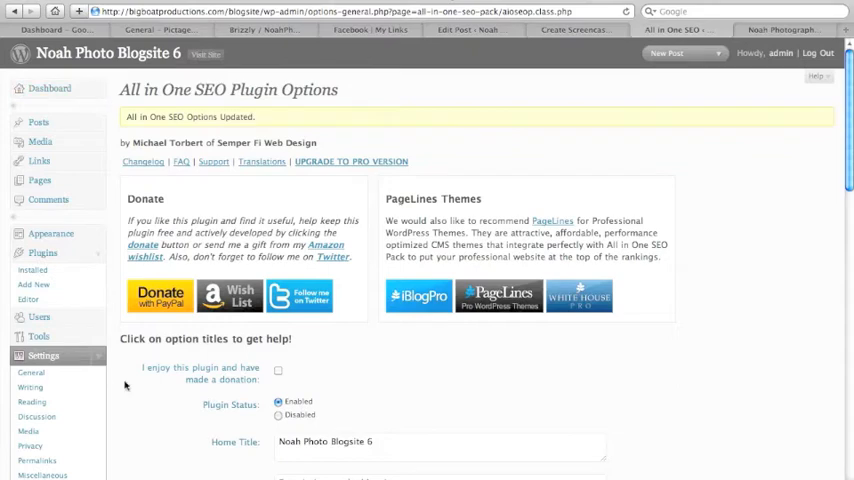
{"action": "left_click", "coordinate": [34, 284]}
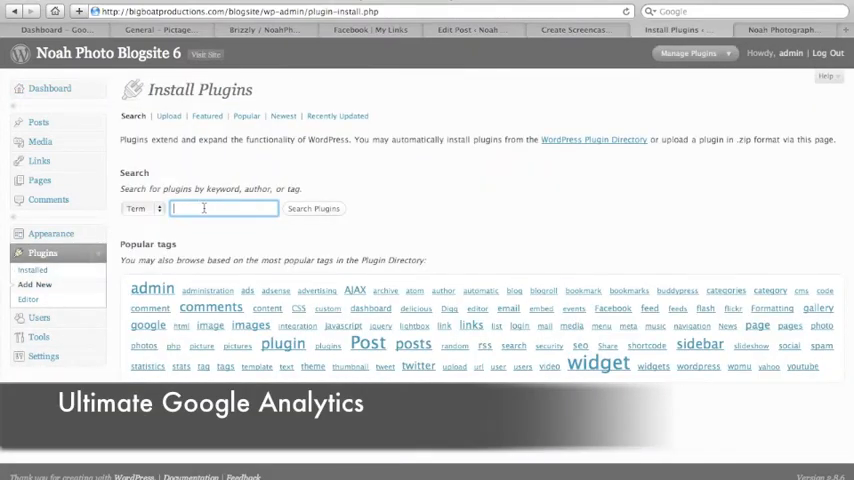
Search for 'ultimate ga', then install and activate Ultimate Google Analytics 1.6.0.
{"action": "type", "text": "ultimate gal"}
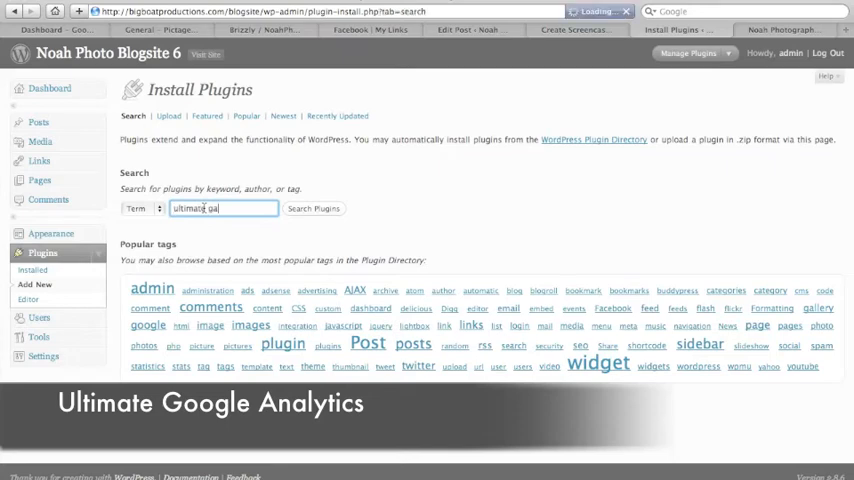
{"action": "left_click", "coordinate": [313, 208]}
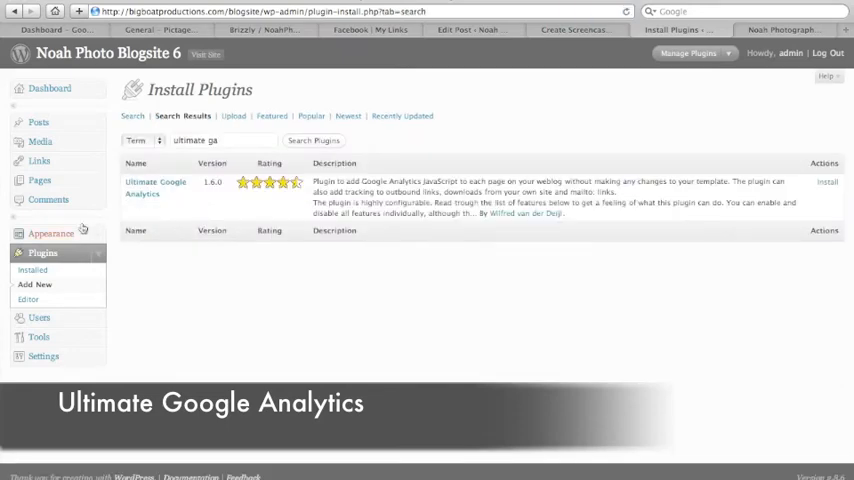
{"action": "left_click", "coordinate": [843, 182]}
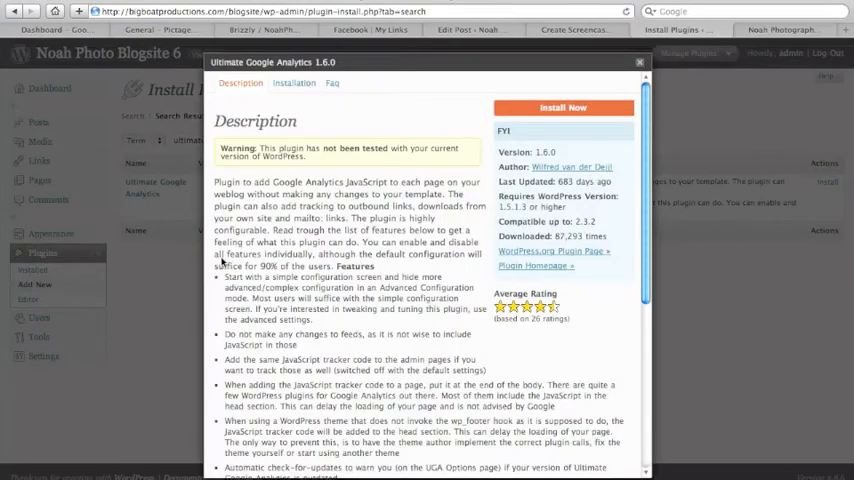
{"action": "mouse_move", "coordinate": [605, 108]}
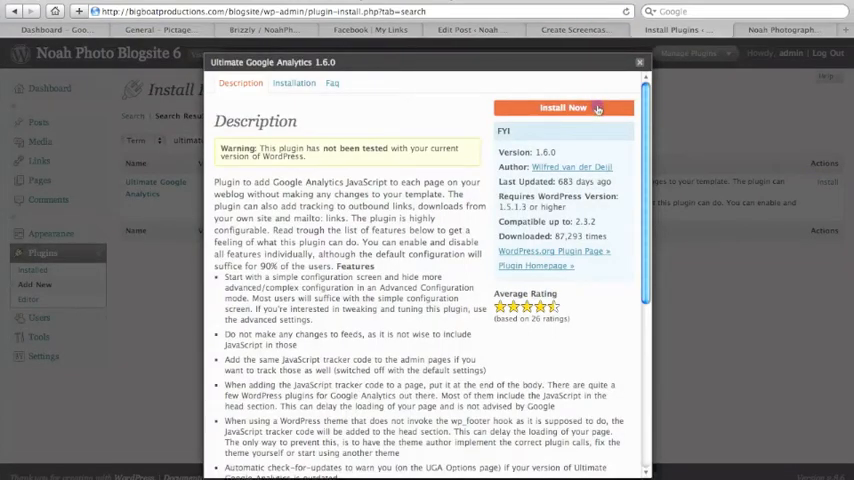
{"action": "left_click", "coordinate": [554, 107]}
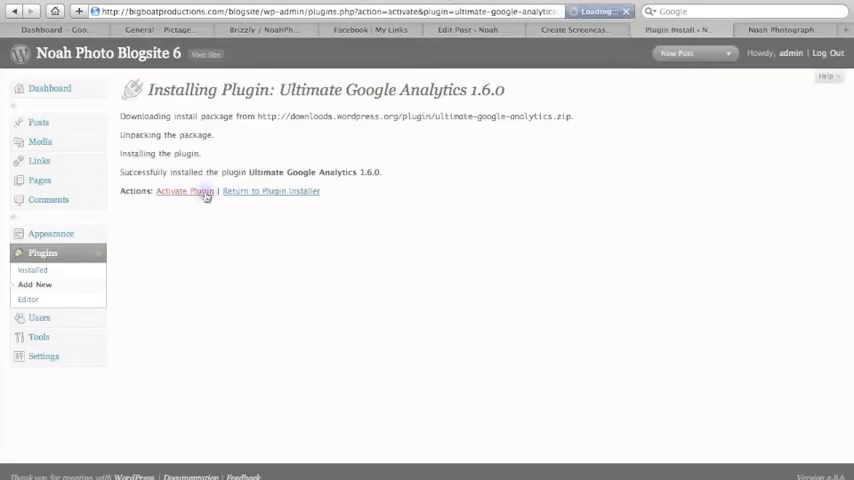
{"action": "left_click", "coordinate": [184, 191]}
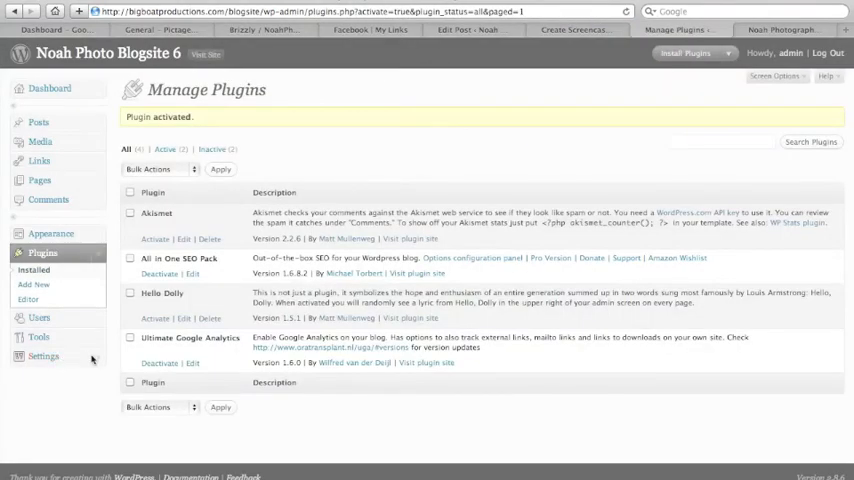
Open the Ultimate GA page under Settings.
{"action": "left_click", "coordinate": [42, 351]}
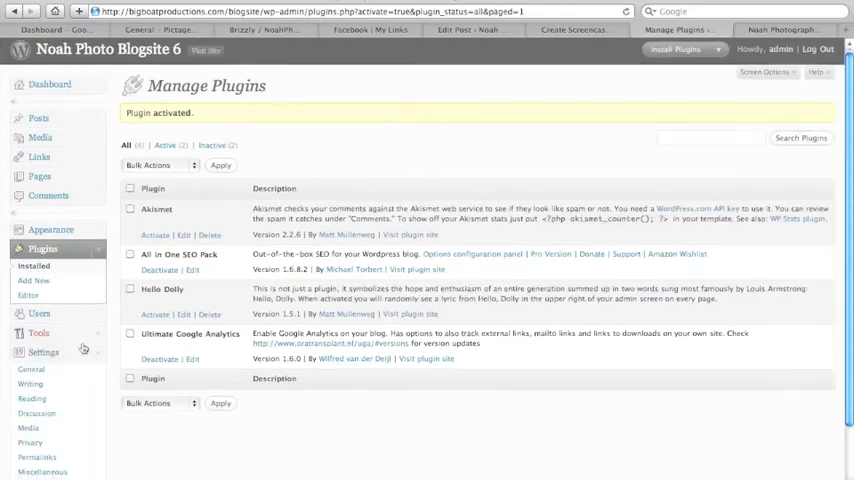
{"action": "scroll", "scroll_direction": "down", "scroll_amount": 3}
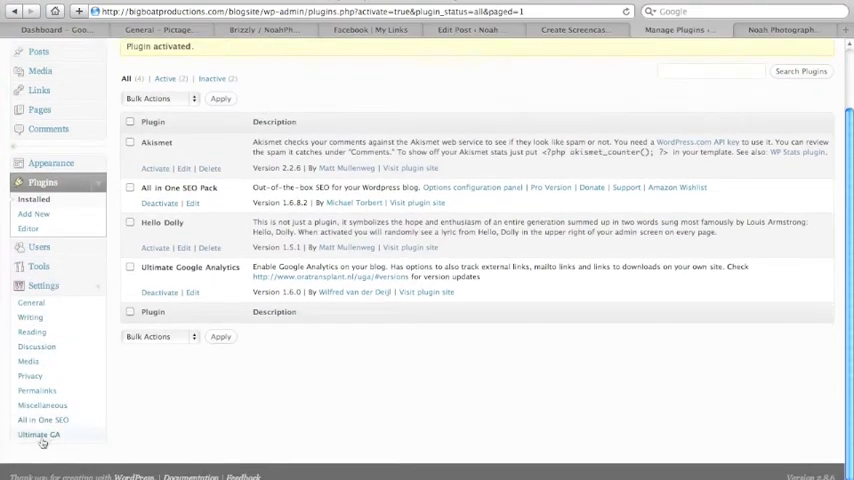
{"action": "left_click", "coordinate": [35, 441]}
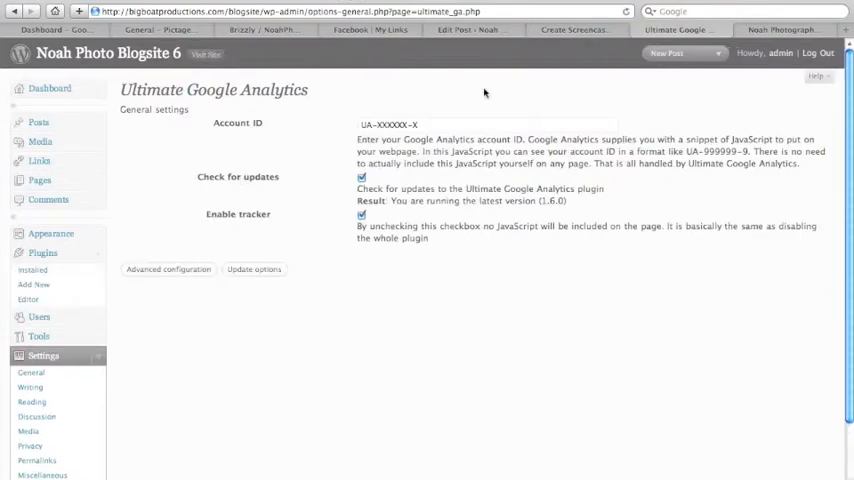
{"action": "mouse_move", "coordinate": [332, 255]}
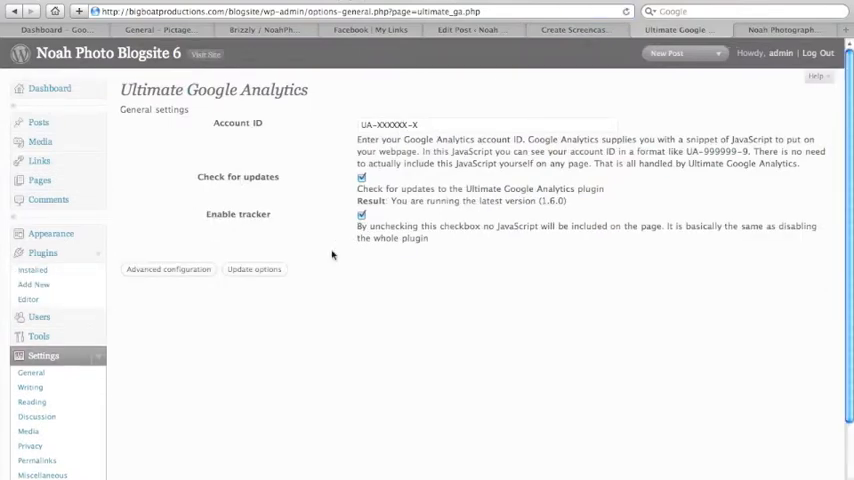
Show the advanced configuration and save the Ultimate Google Analytics options, including link tracking.
{"action": "left_click", "coordinate": [168, 270]}
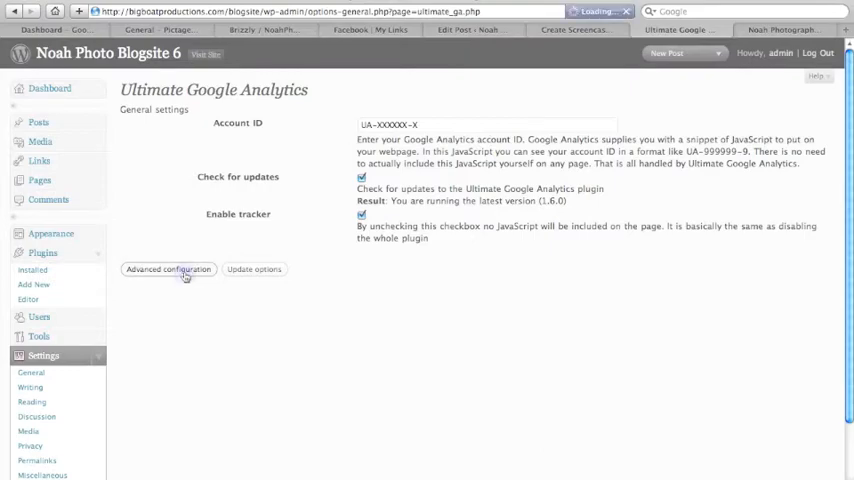
{"action": "left_click", "coordinate": [168, 269]}
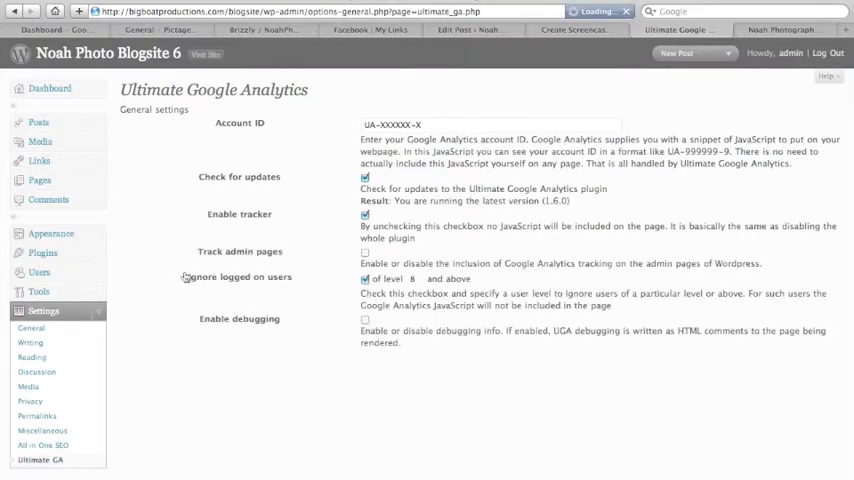
{"action": "scroll", "scroll_direction": "down", "scroll_amount": 3}
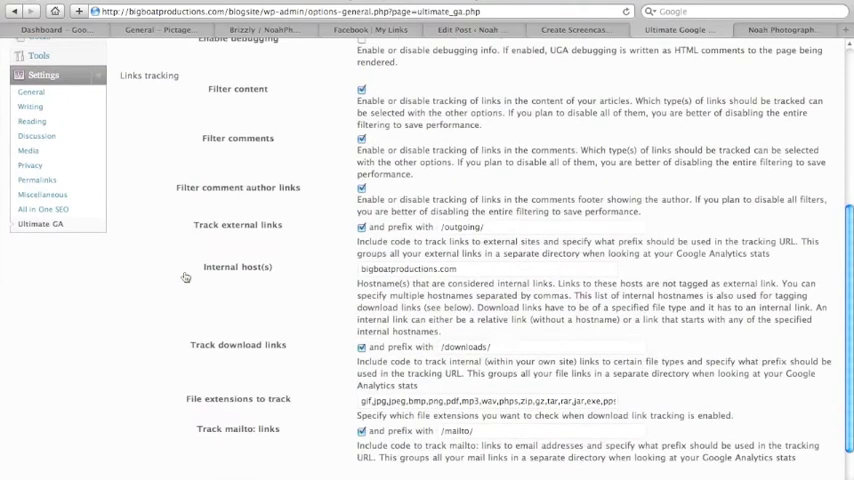
{"action": "scroll", "scroll_direction": "down", "scroll_amount": 3}
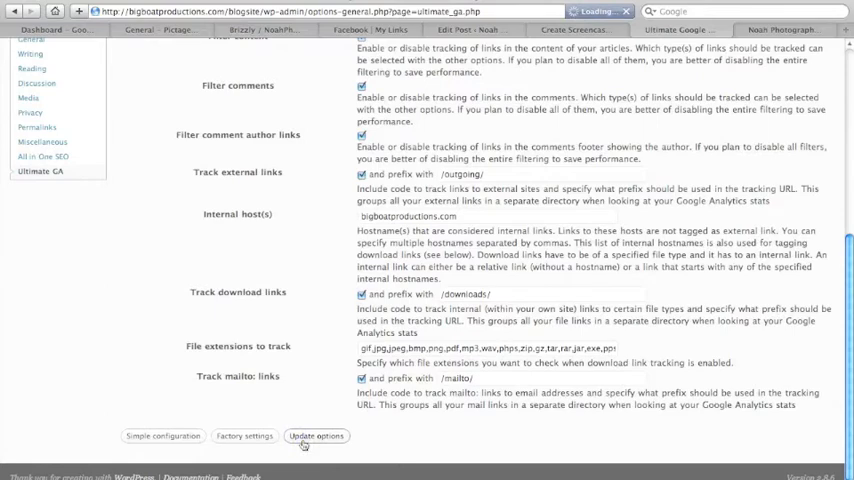
{"action": "left_click", "coordinate": [316, 436]}
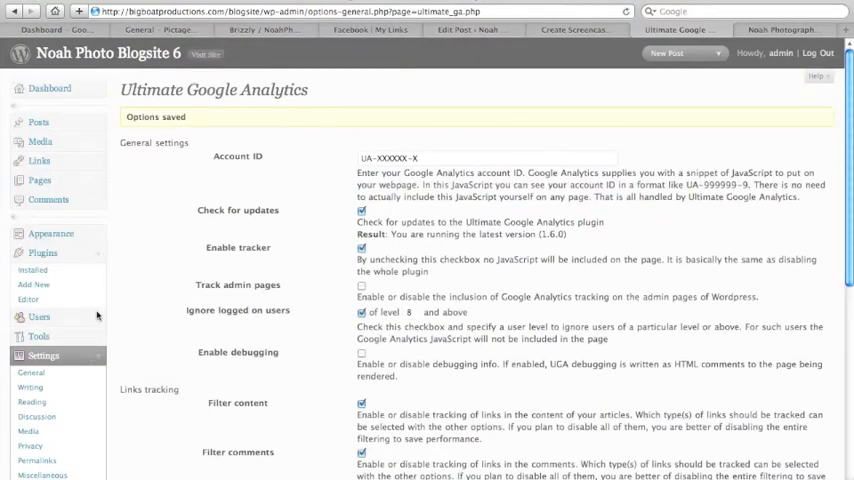
{"action": "left_click", "coordinate": [33, 284]}
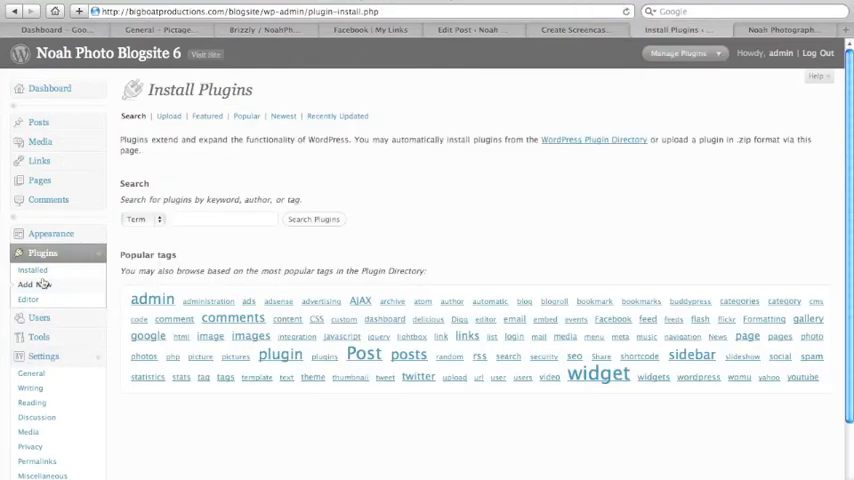
Search for a slideshow plugin, then install and activate WordPress Gallery Slideshow 1.5.7.
{"action": "type", "text": "wp iptone"}
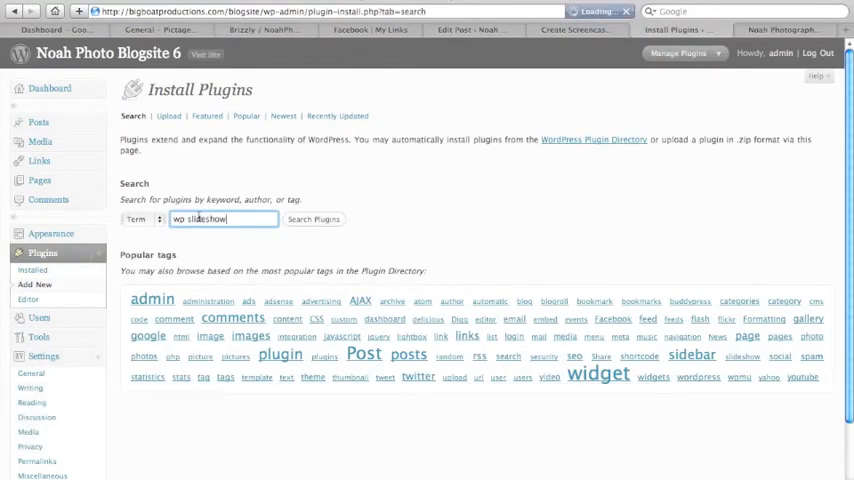
{"action": "left_click", "coordinate": [313, 219]}
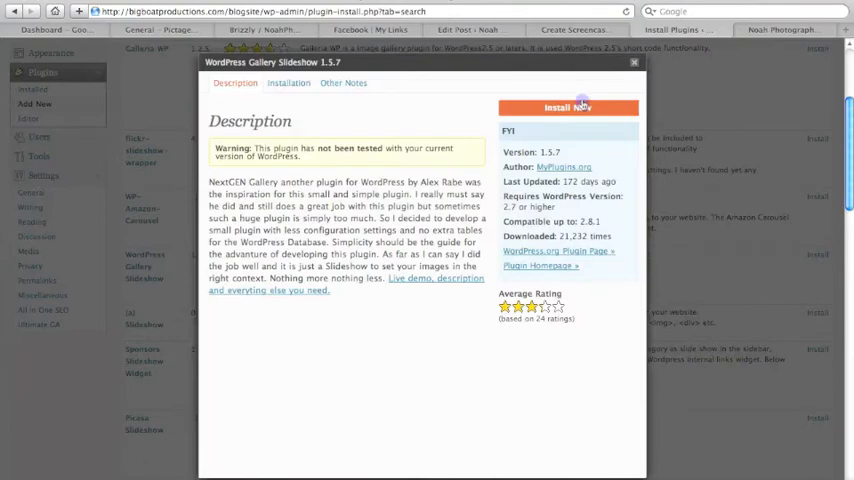
{"action": "left_click", "coordinate": [564, 106]}
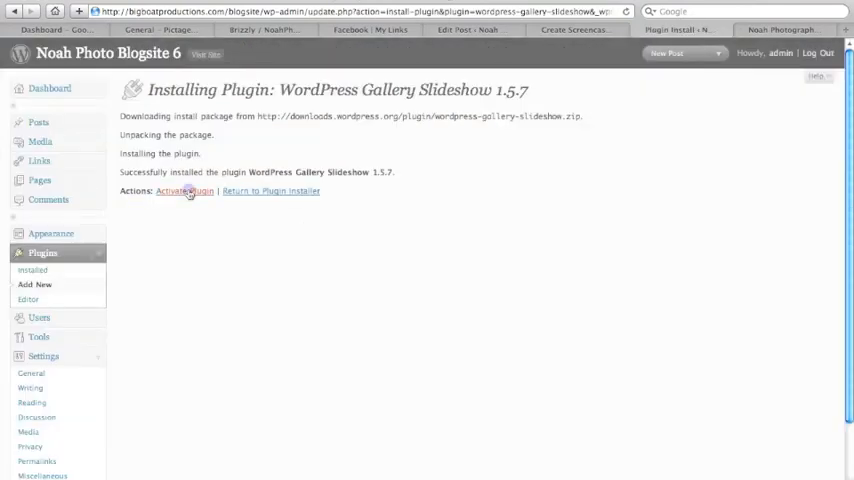
{"action": "left_click", "coordinate": [184, 191]}
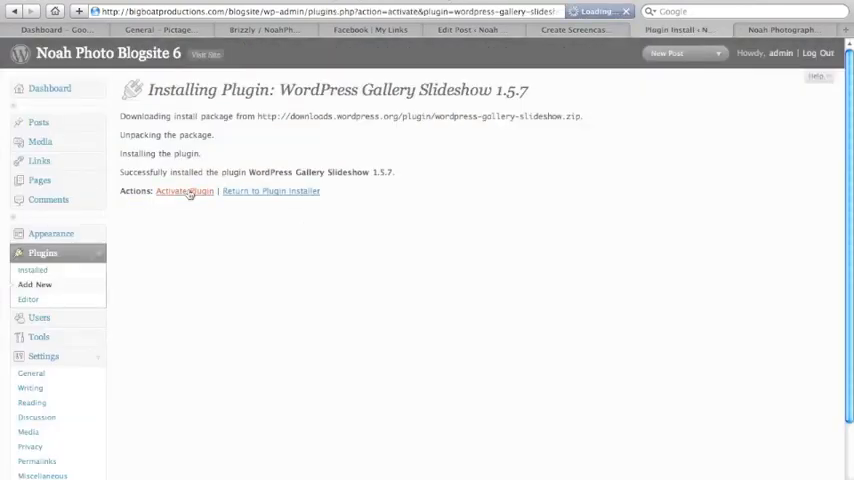
{"action": "left_click", "coordinate": [184, 191]}
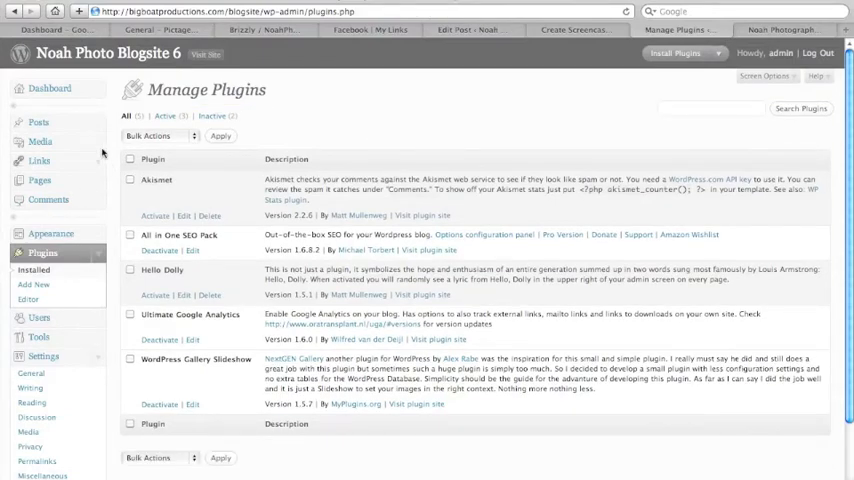
Set the slideshow to 620 × 340 with a fade transition under Media > Slideshow and save.
{"action": "left_click", "coordinate": [40, 142]}
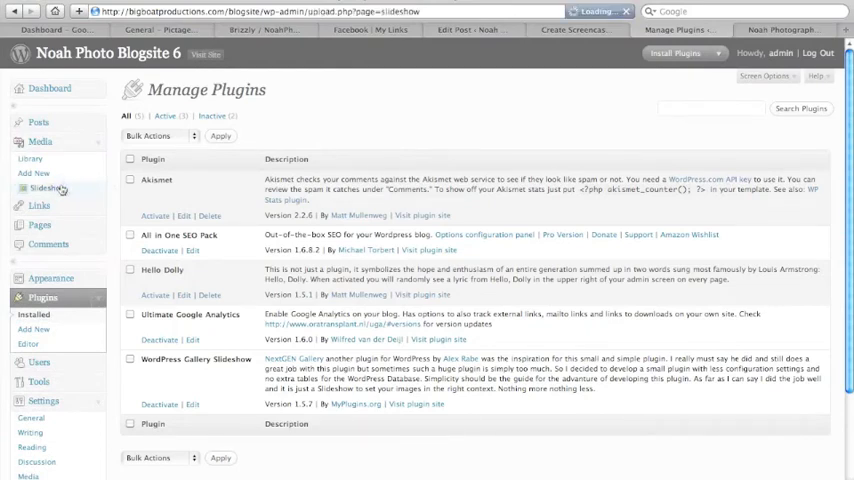
{"action": "left_click", "coordinate": [40, 188]}
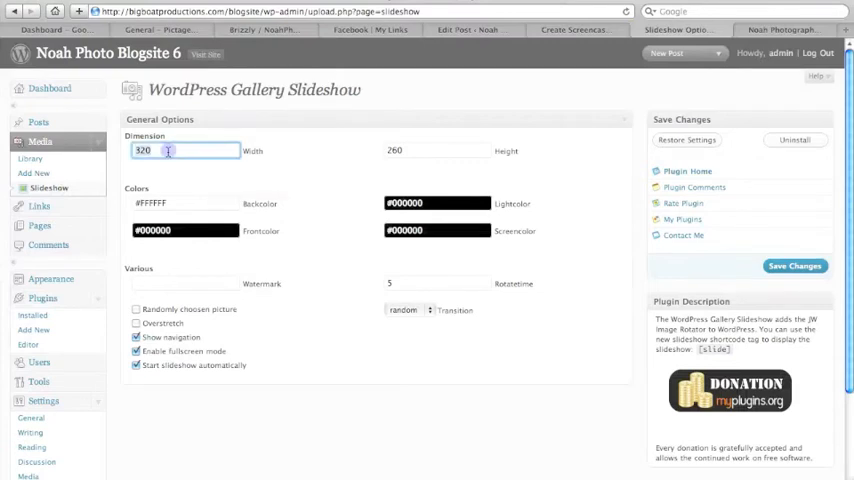
{"action": "type", "text": "60"}
{"action": "left_click", "coordinate": [437, 150]}
{"action": "type", "text": "340"}
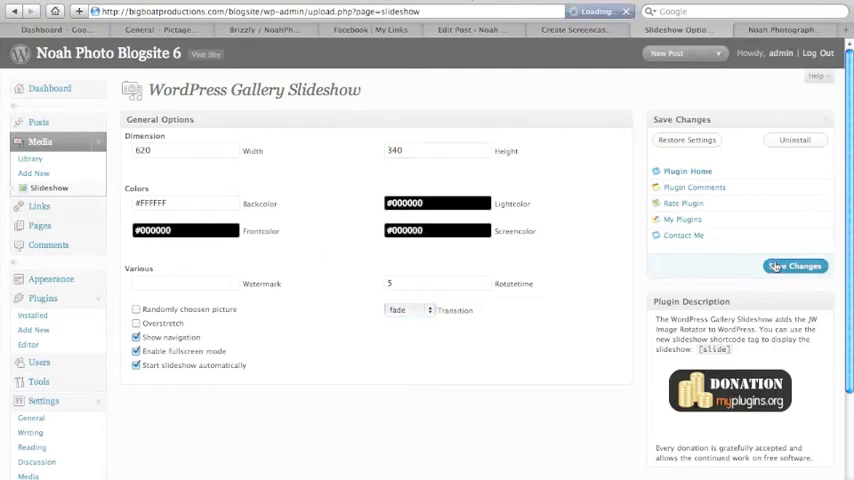
{"action": "left_click", "coordinate": [795, 265]}
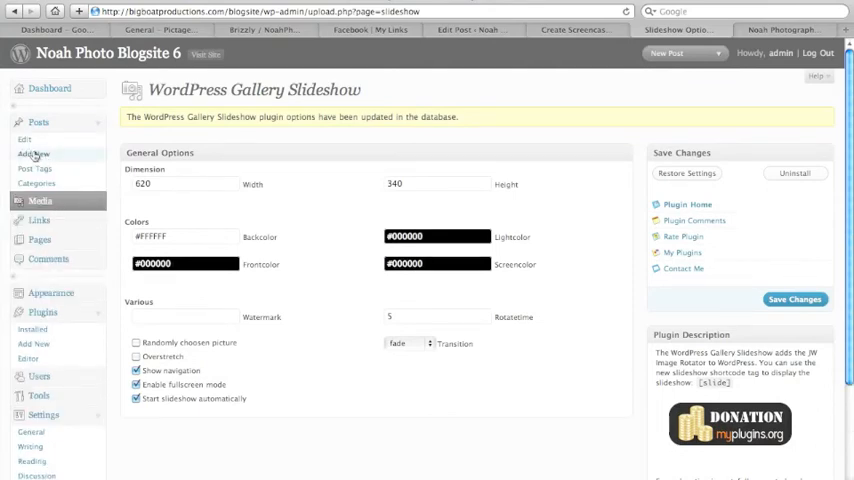
Write 'This is a new post', upload 20 gallery photos, insert [slide], and publish.
{"action": "left_click", "coordinate": [34, 153]}
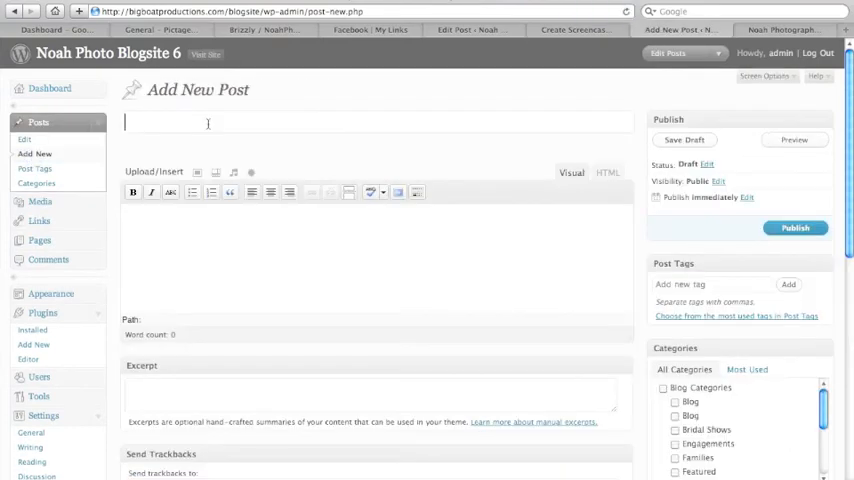
{"action": "type", "text": "This is a new post"}
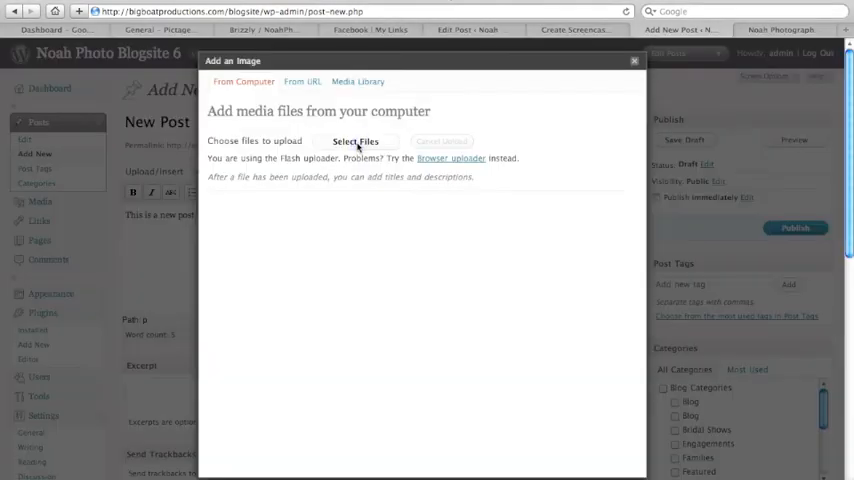
{"action": "left_click", "coordinate": [355, 141]}
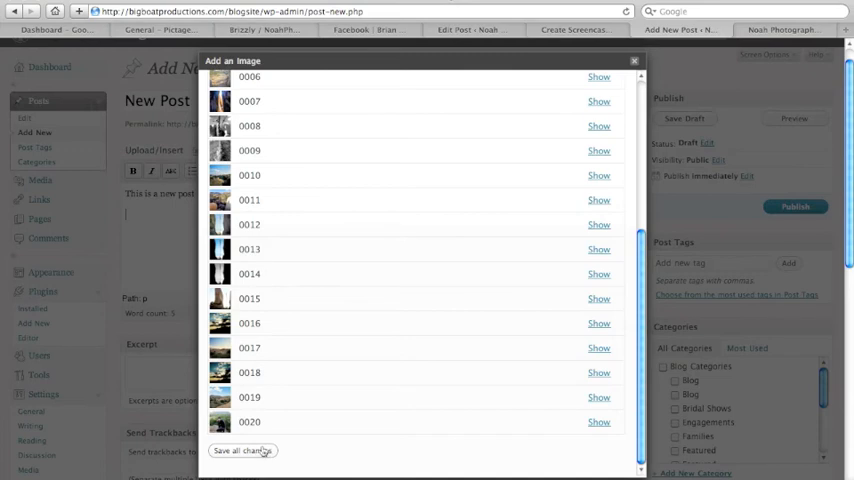
{"action": "left_click", "coordinate": [238, 450]}
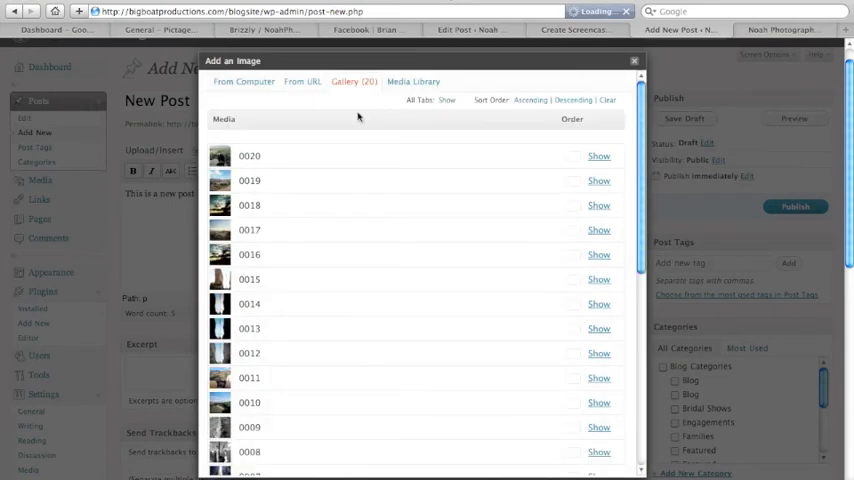
{"action": "scroll", "scroll_direction": "down", "scroll_amount": 3}
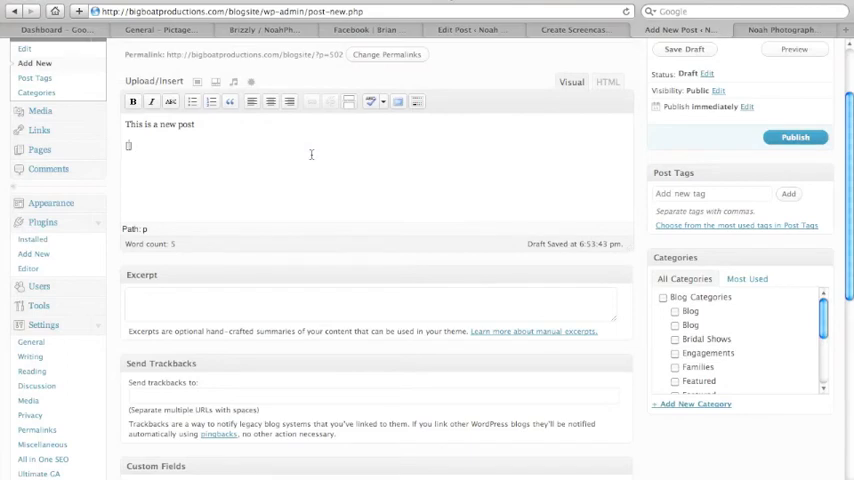
{"action": "left_click", "coordinate": [792, 138]}
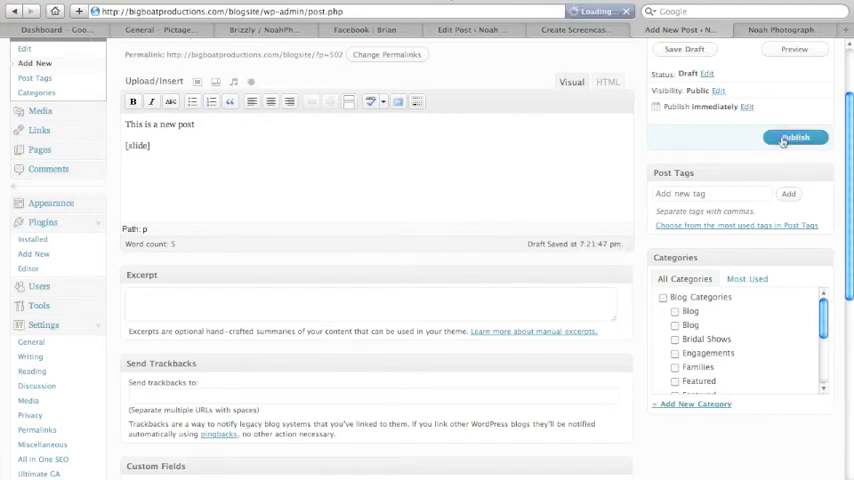
{"action": "left_click", "coordinate": [795, 137]}
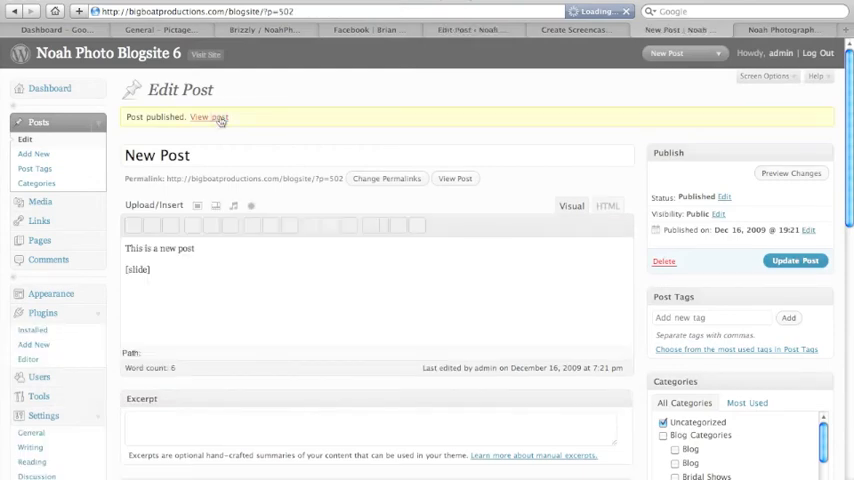
View the published post live, play its slideshow full screen, then exit full screen.
{"action": "left_click", "coordinate": [210, 117]}
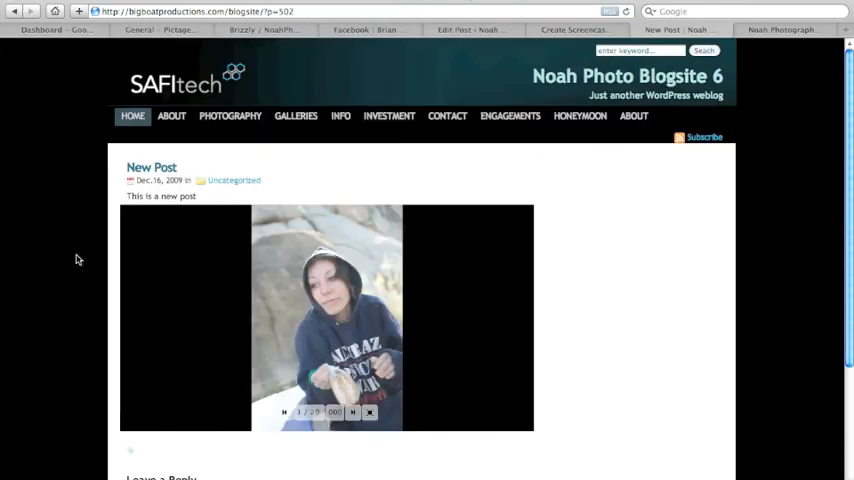
{"action": "scroll", "scroll_direction": "down", "scroll_amount": 3}
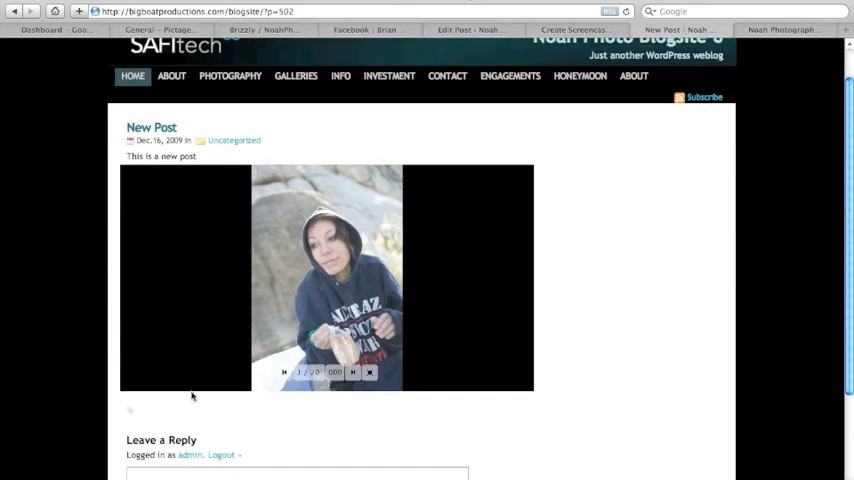
{"action": "left_click", "coordinate": [367, 371]}
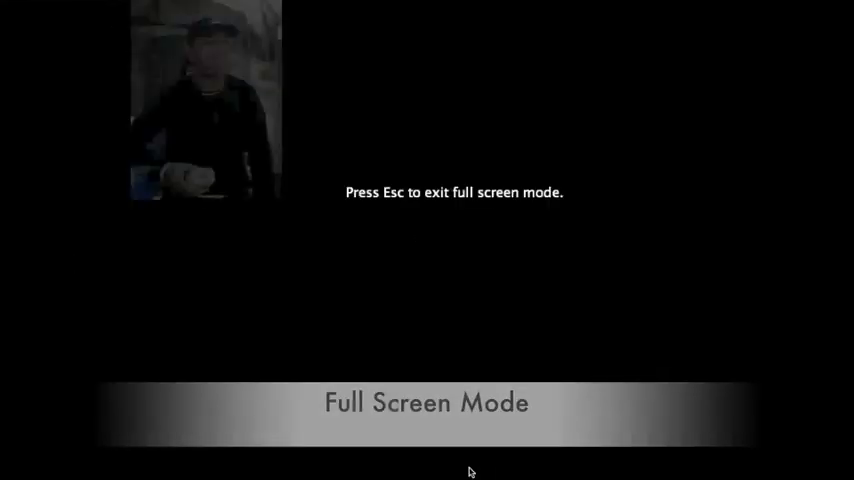
{"action": "key", "text": "Escape"}
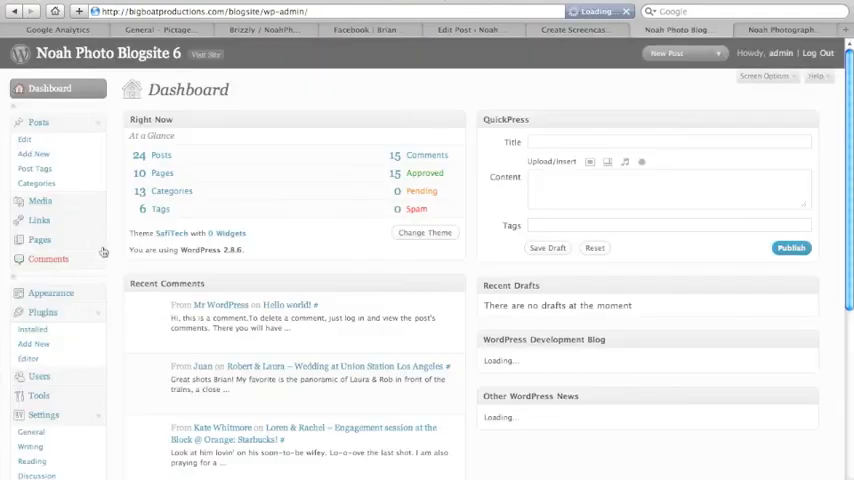
Create and publish a page titled 'New Page' with the text 'This is a new page'.
{"action": "left_click", "coordinate": [38, 239]}
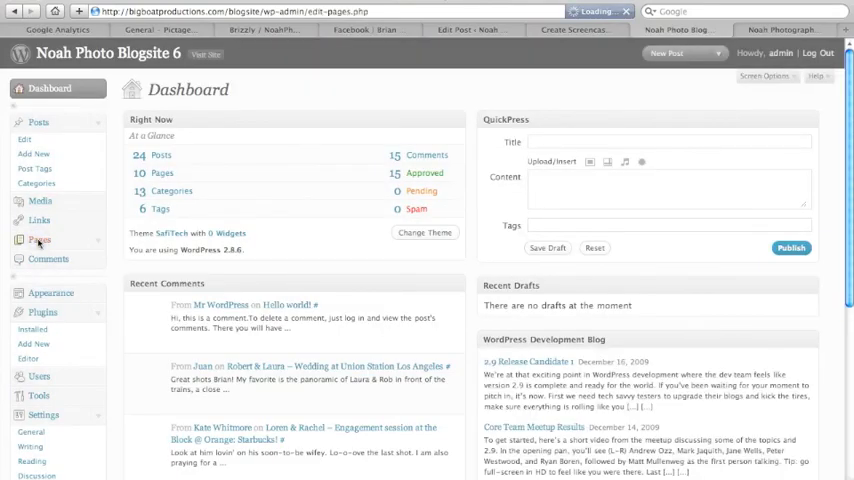
{"action": "left_click", "coordinate": [38, 239]}
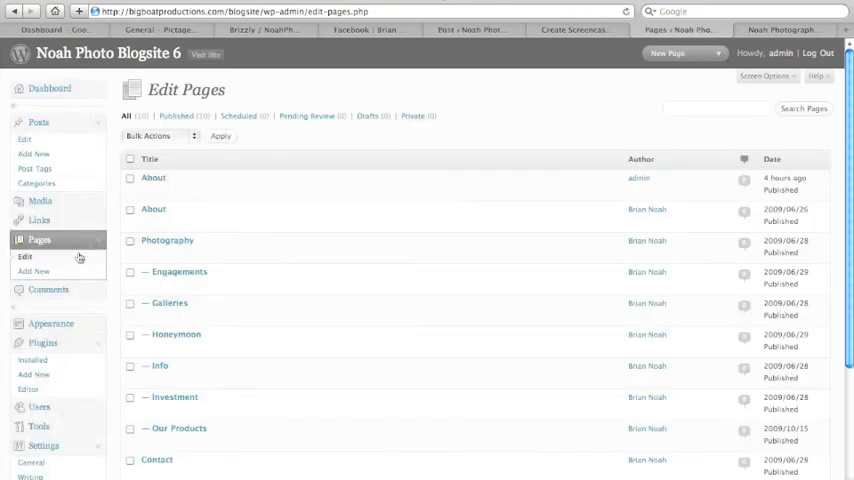
{"action": "left_click", "coordinate": [33, 271]}
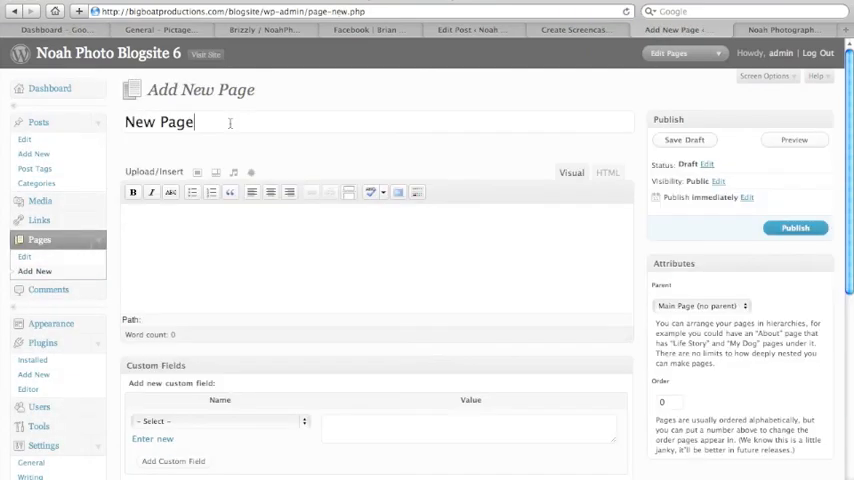
{"action": "type", "text": "This is a ne"}
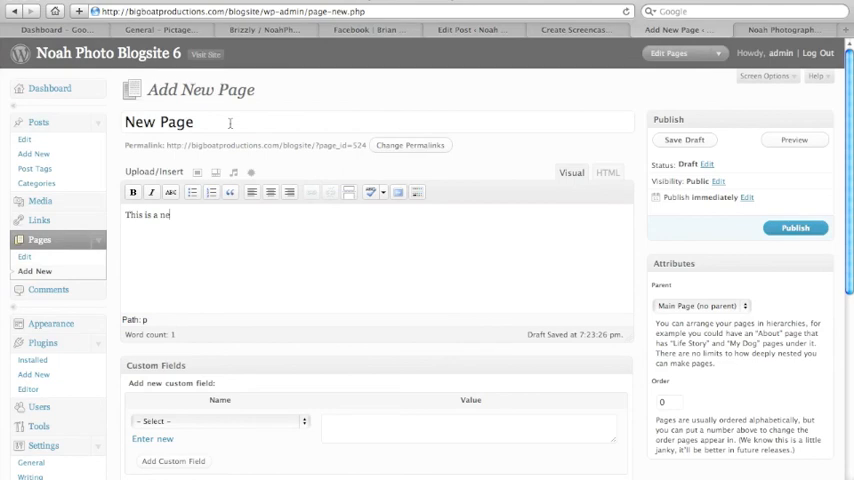
{"action": "type", "text": "w page"}
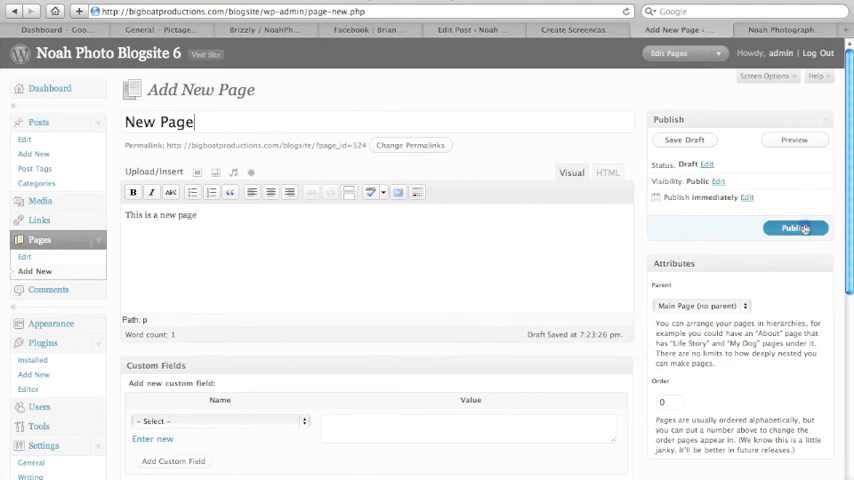
{"action": "left_click", "coordinate": [795, 229]}
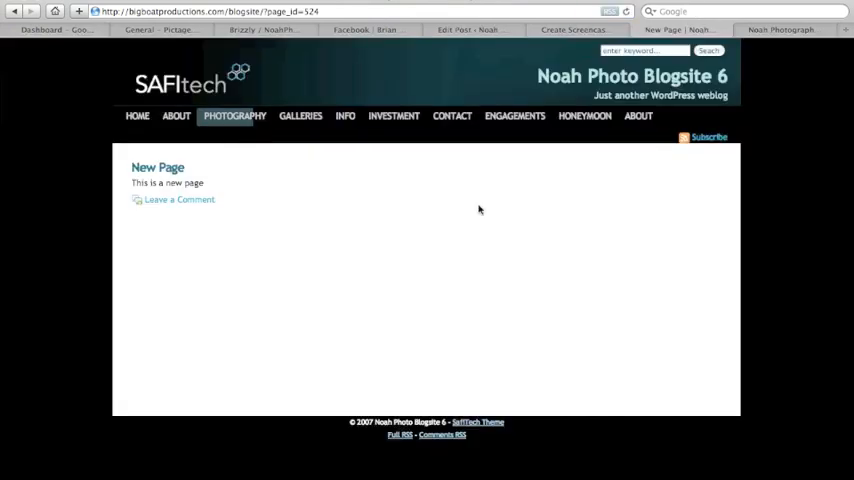